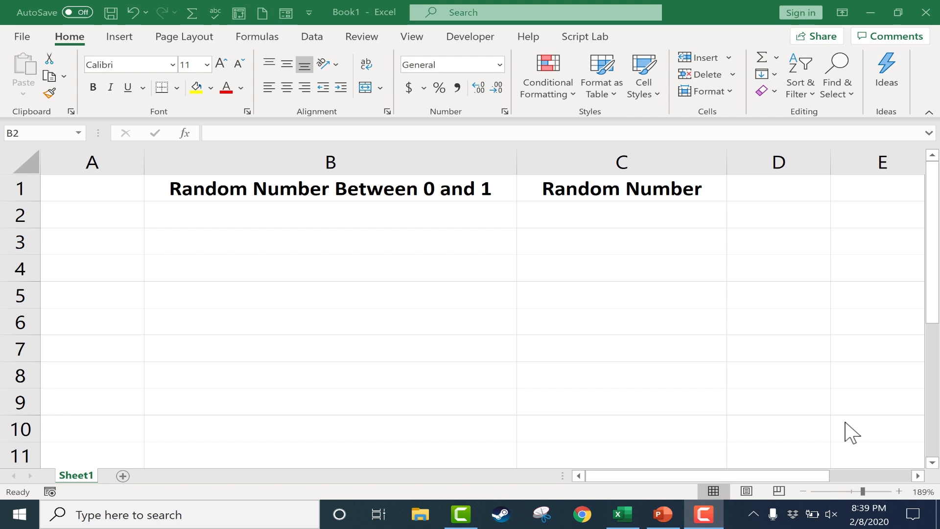
{"action": "mouse_move", "coordinate": [841, 432]}
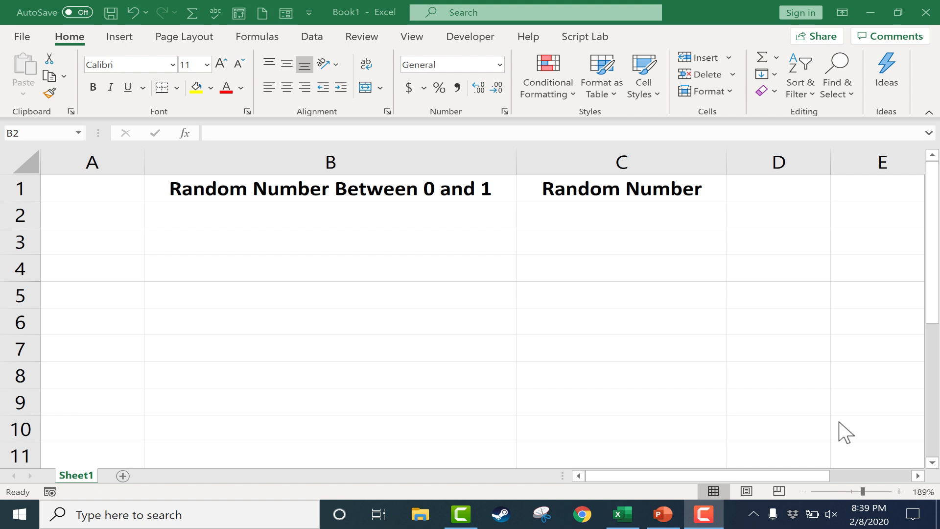
{"action": "mouse_move", "coordinate": [425, 157]}
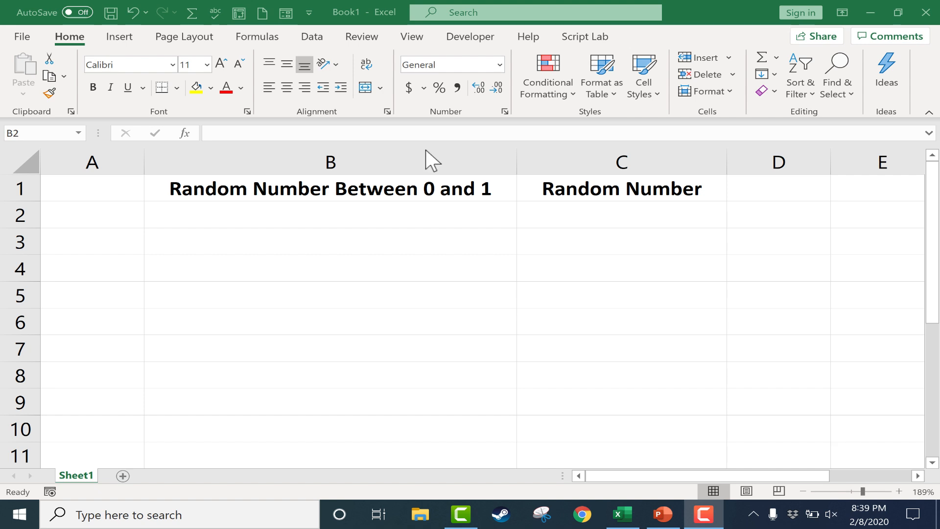
{"action": "mouse_move", "coordinate": [350, 206]}
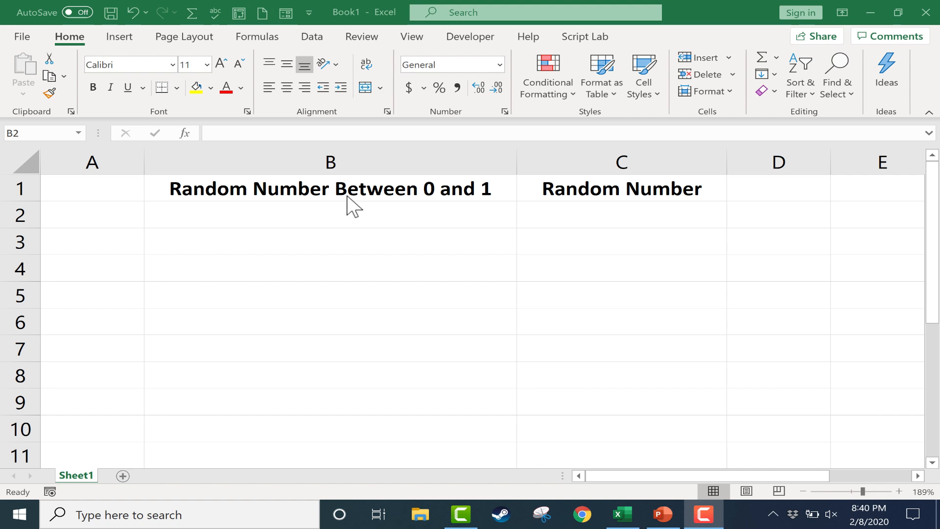
{"action": "mouse_move", "coordinate": [339, 200]}
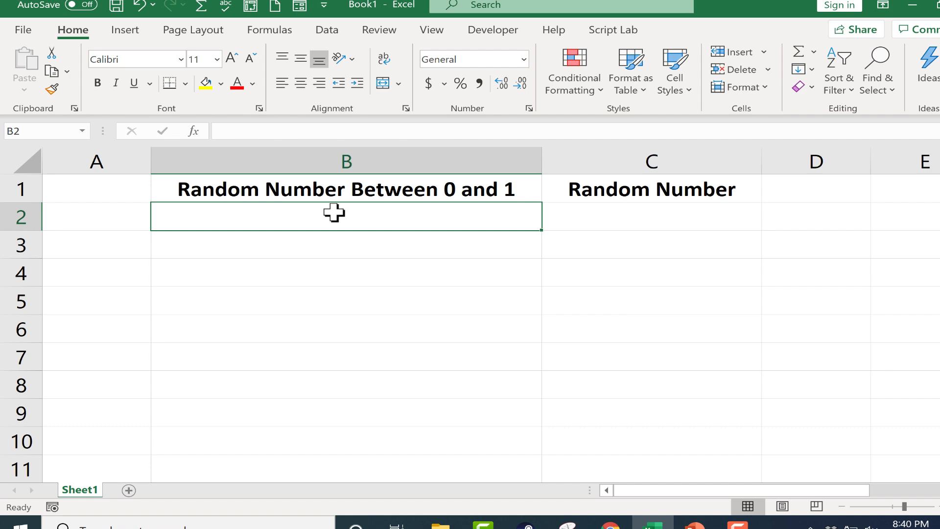
Enter =RAND() in B2 to return a random decimal between 0 and 1.
{"action": "type", "text": "="}
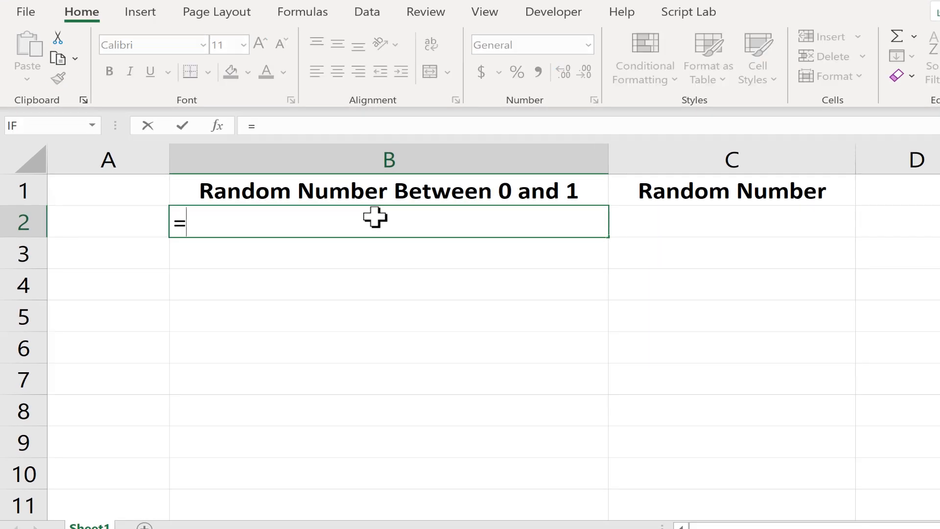
{"action": "type", "text": "rand"}
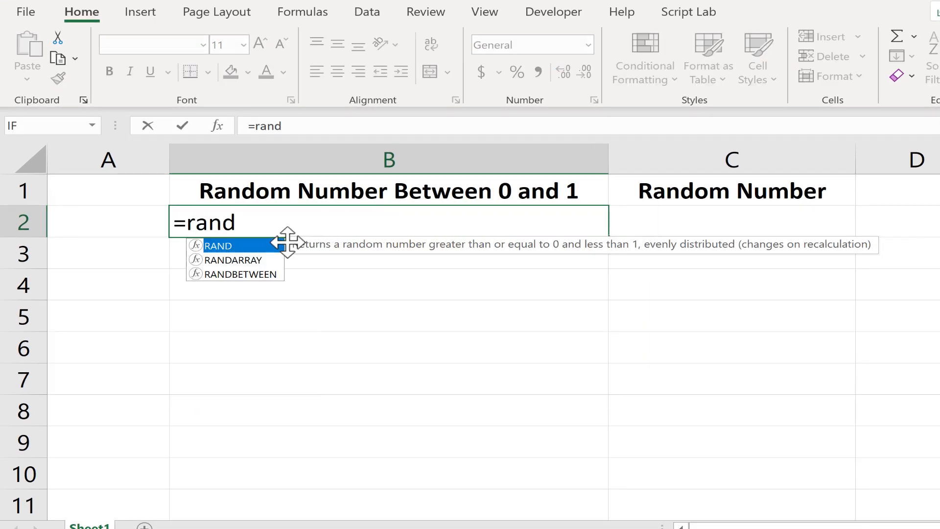
{"action": "mouse_move", "coordinate": [335, 244]}
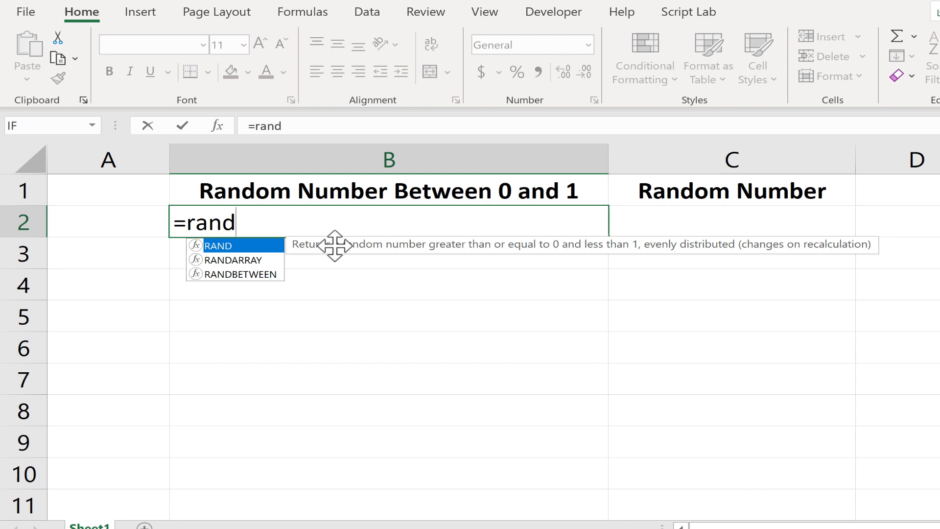
{"action": "mouse_move", "coordinate": [412, 245]}
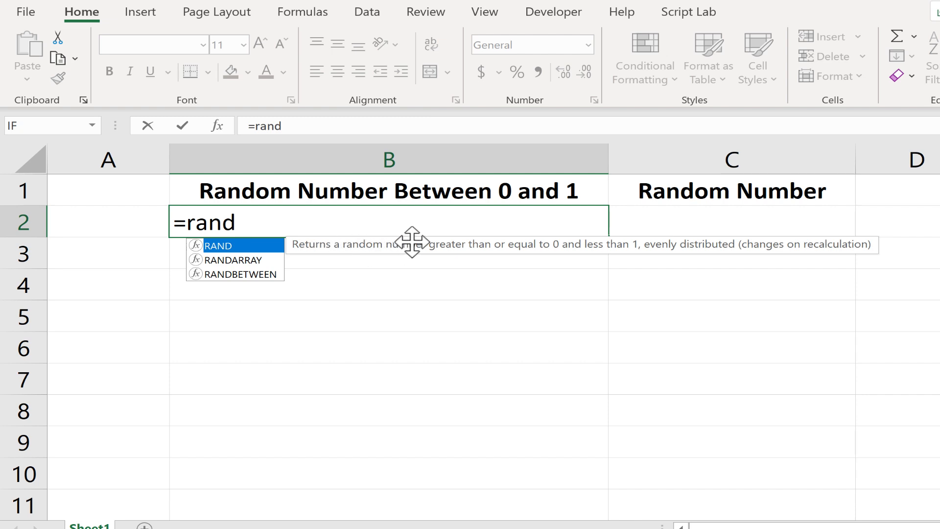
{"action": "mouse_move", "coordinate": [659, 246]}
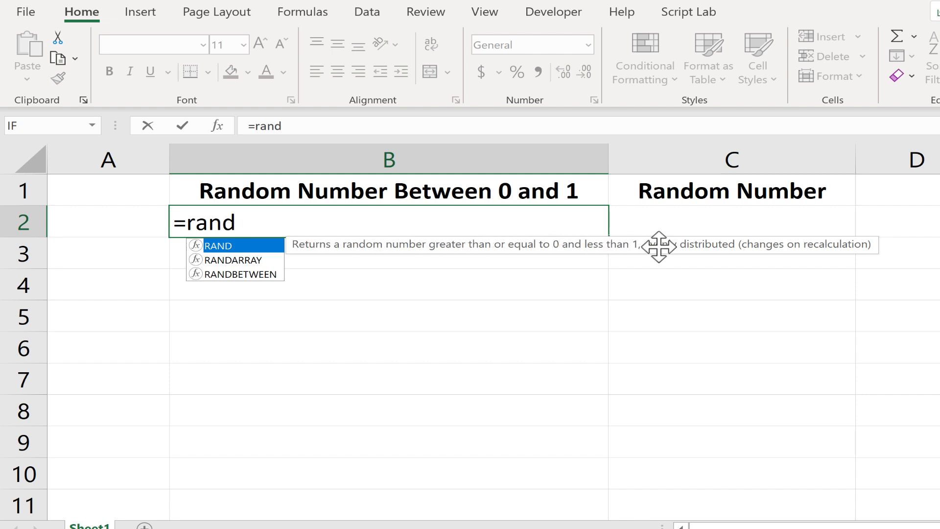
{"action": "mouse_move", "coordinate": [736, 244]}
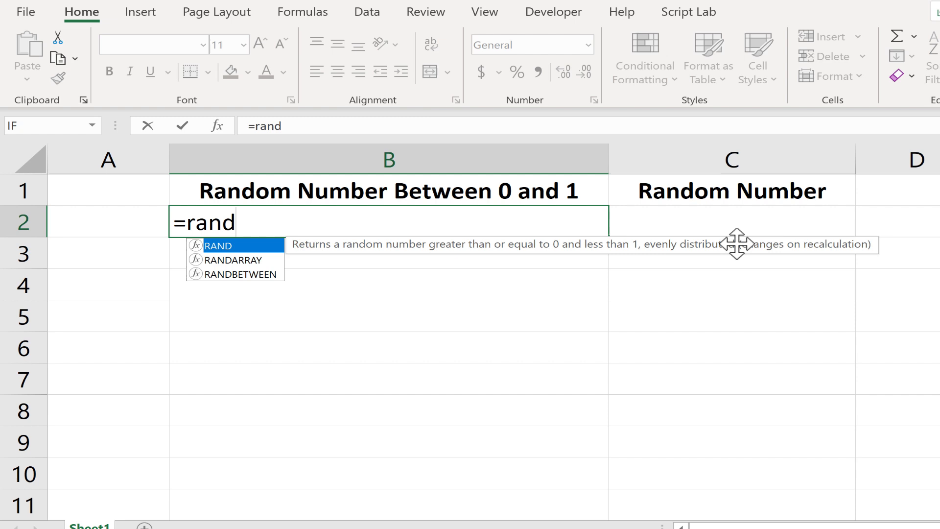
{"action": "mouse_move", "coordinate": [764, 249]}
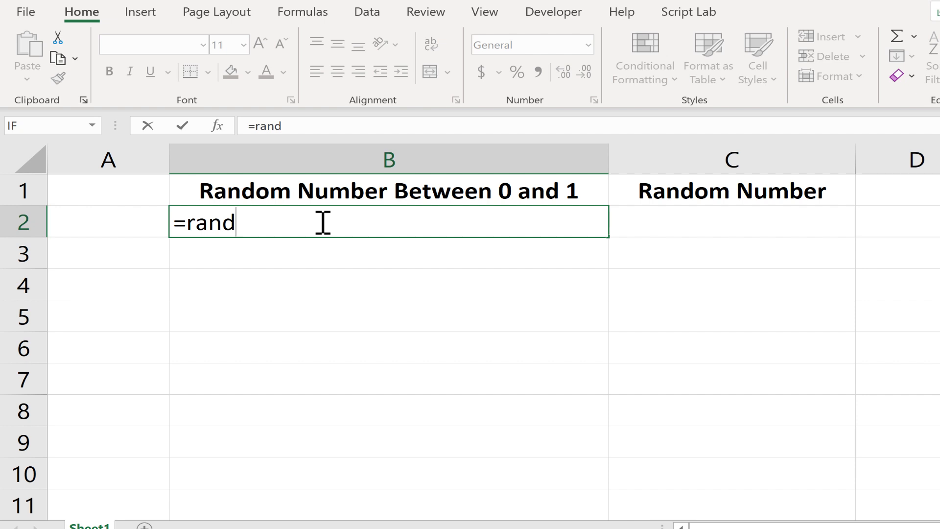
{"action": "type", "text": "("}
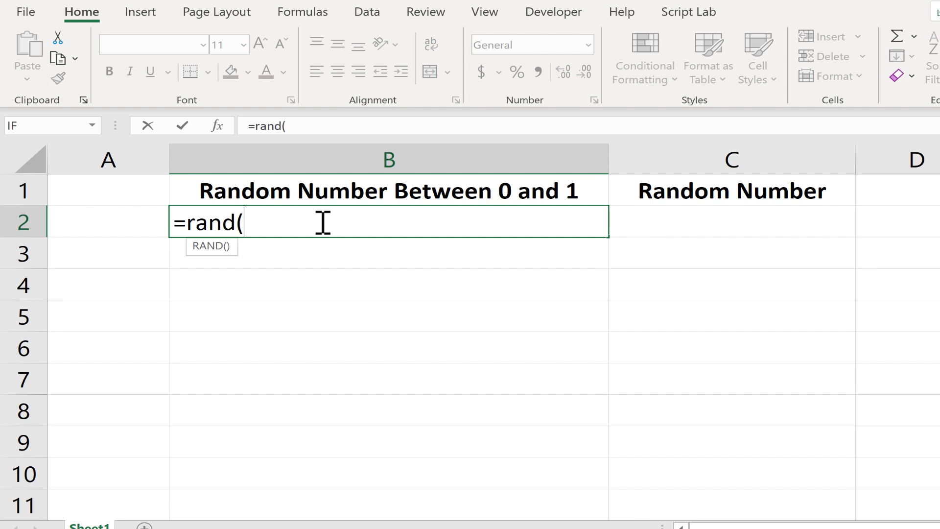
{"action": "type", "text": ")"}
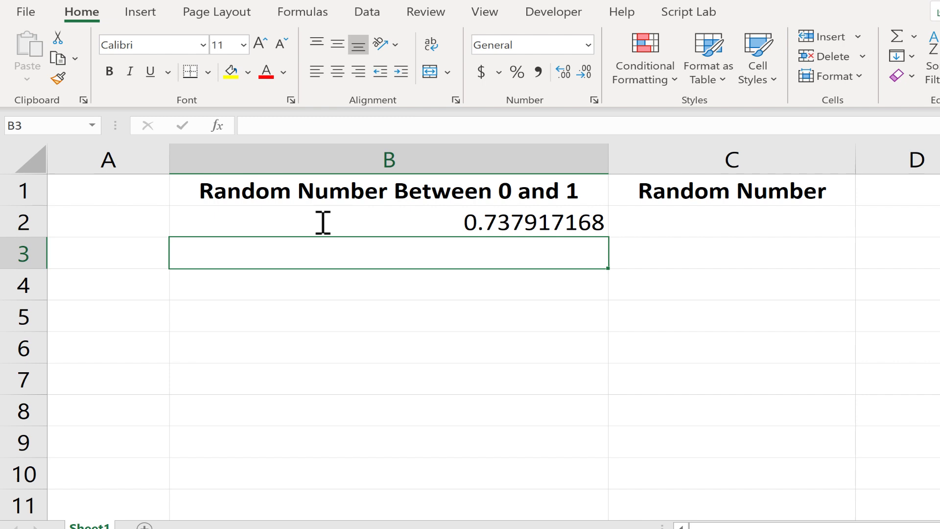
{"action": "mouse_move", "coordinate": [531, 224]}
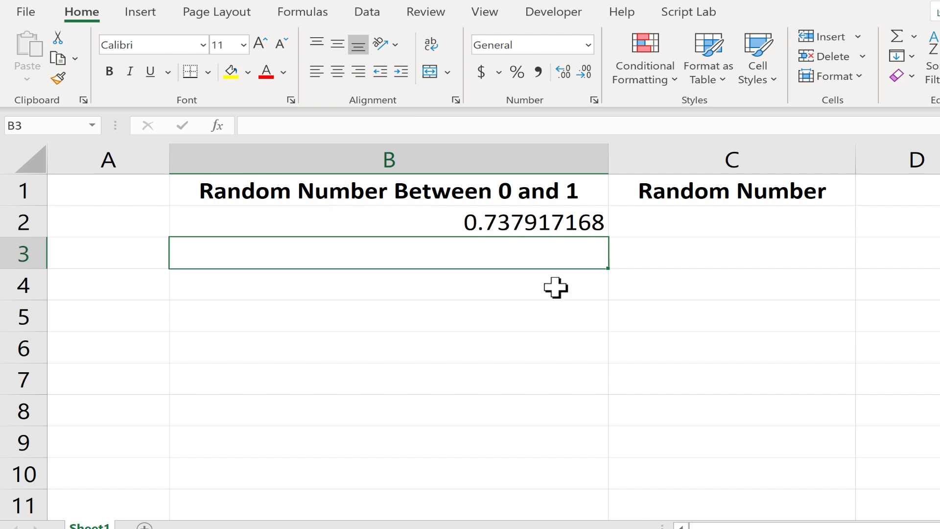
{"action": "mouse_move", "coordinate": [551, 226]}
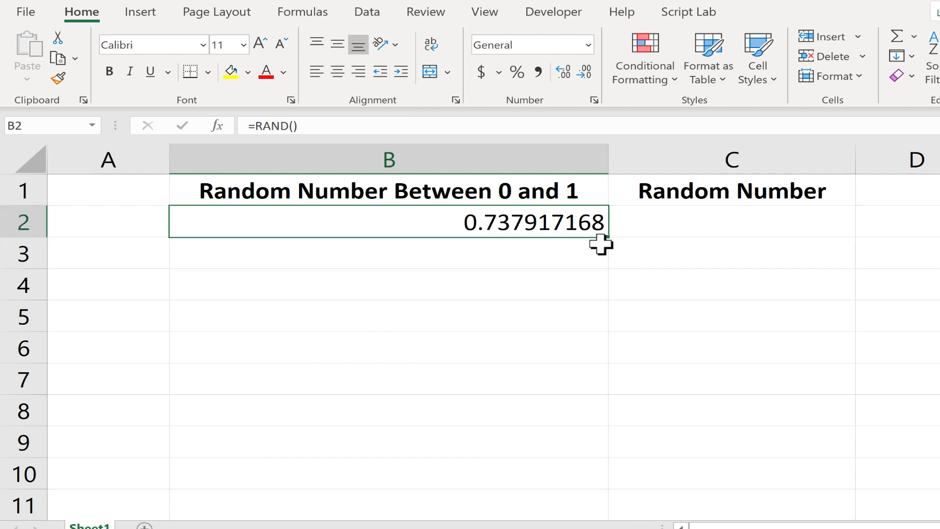
{"action": "mouse_move", "coordinate": [611, 244]}
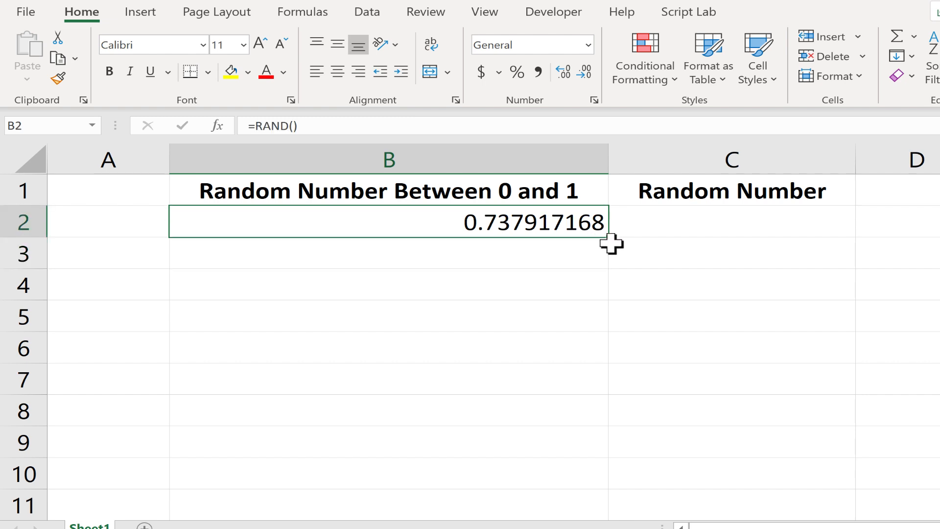
{"action": "mouse_move", "coordinate": [615, 242]}
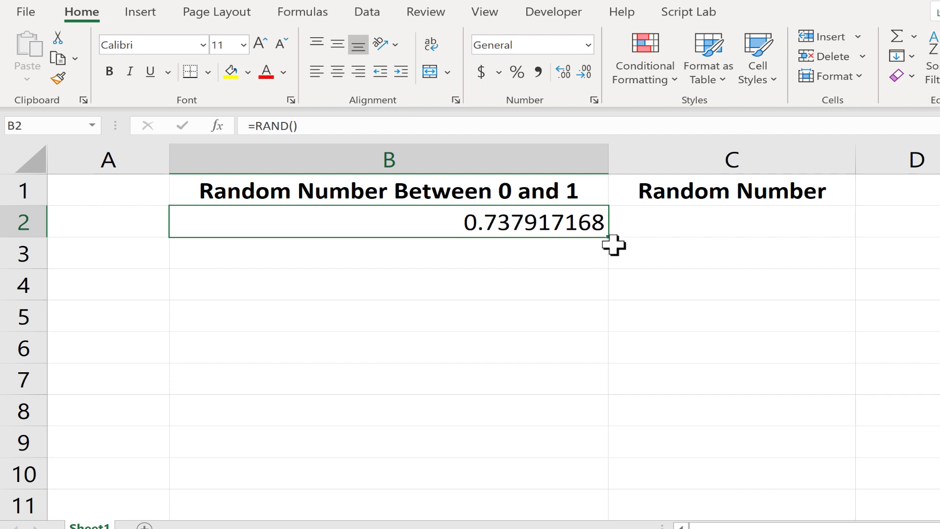
{"action": "mouse_move", "coordinate": [557, 229]}
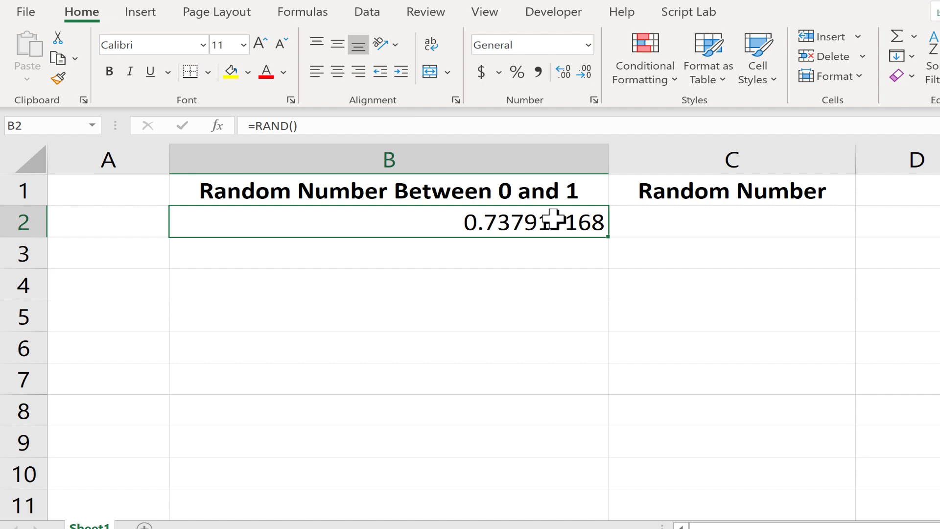
{"action": "mouse_move", "coordinate": [615, 248]}
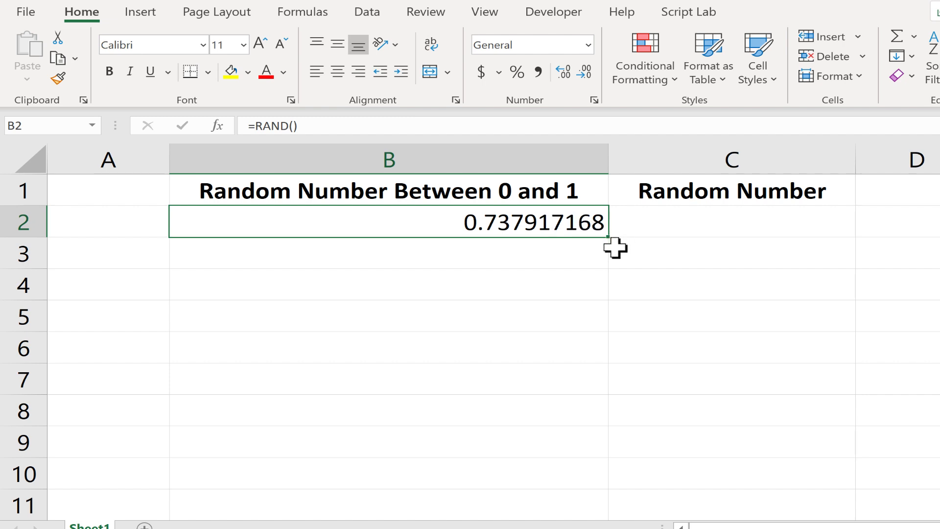
{"action": "mouse_move", "coordinate": [615, 244]}
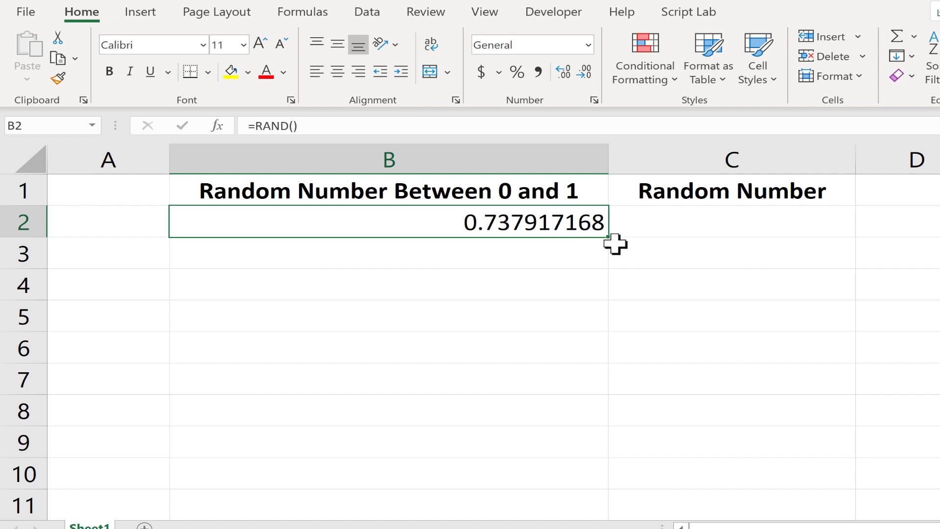
{"action": "mouse_move", "coordinate": [611, 240]}
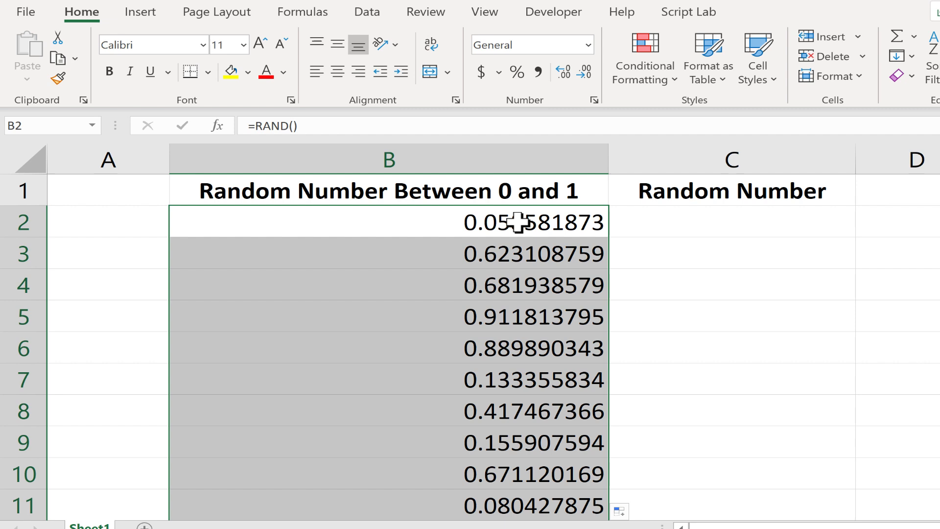
Click an empty cell so column B's RAND values recalculate.
{"action": "left_click", "coordinate": [515, 224]}
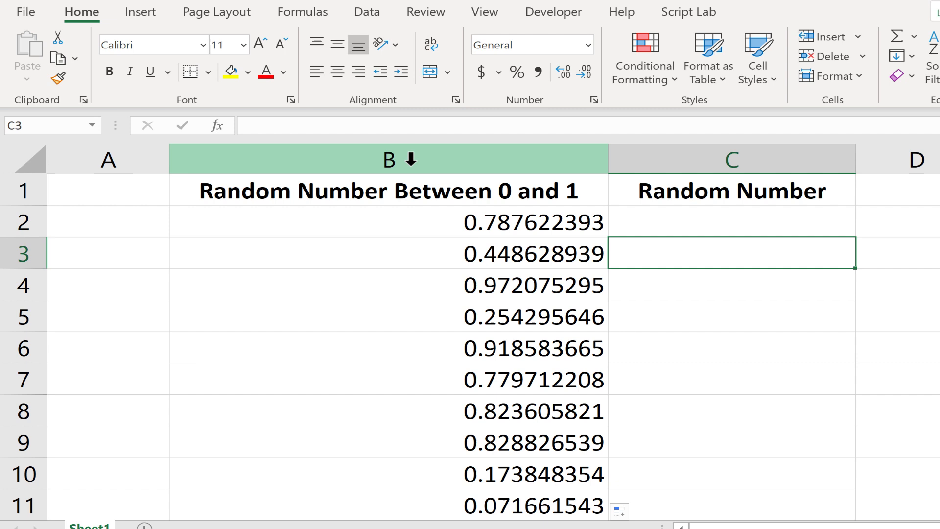
Select column B and apply Percent Style so the values read like 79% and 45%.
{"action": "left_click", "coordinate": [389, 159]}
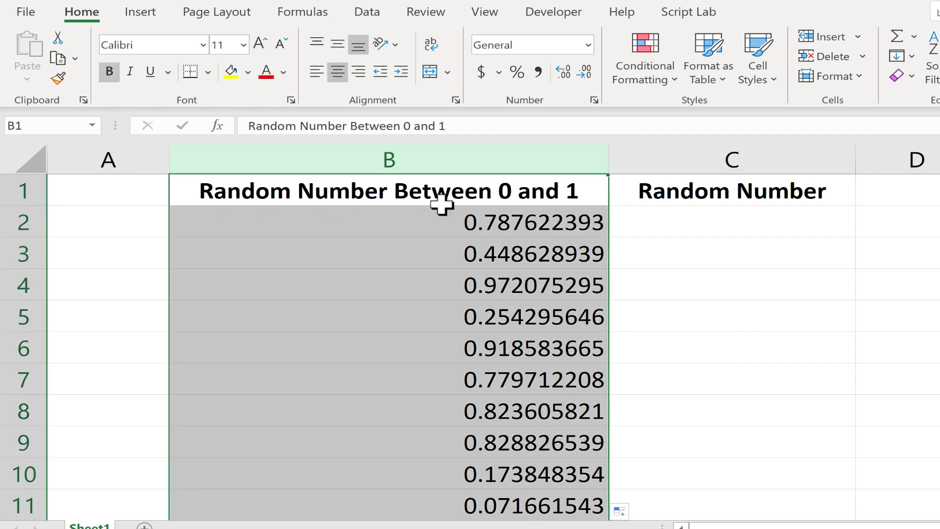
{"action": "mouse_move", "coordinate": [498, 76]}
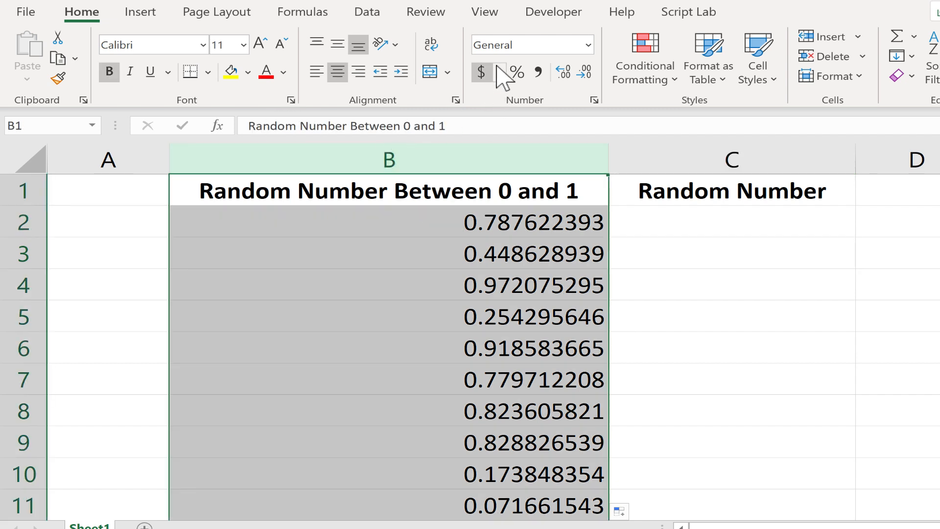
{"action": "left_click", "coordinate": [515, 72]}
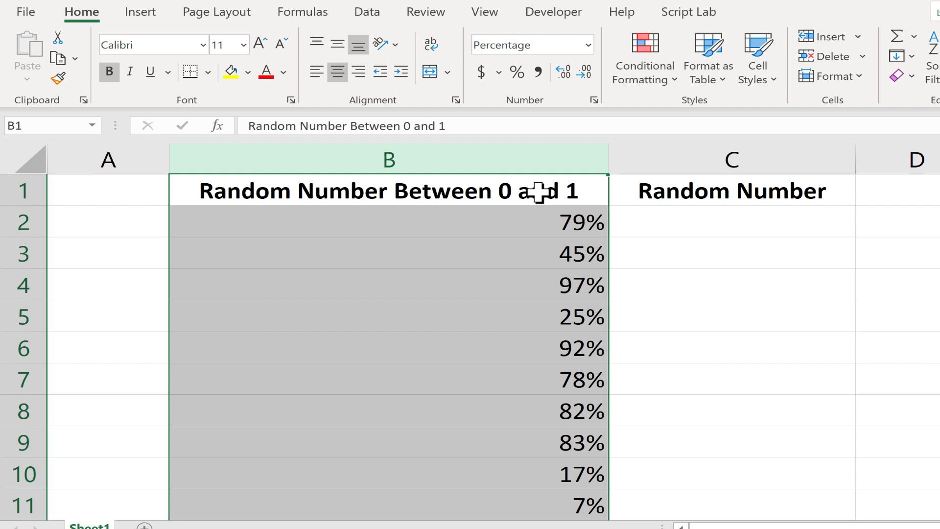
{"action": "mouse_move", "coordinate": [553, 189]}
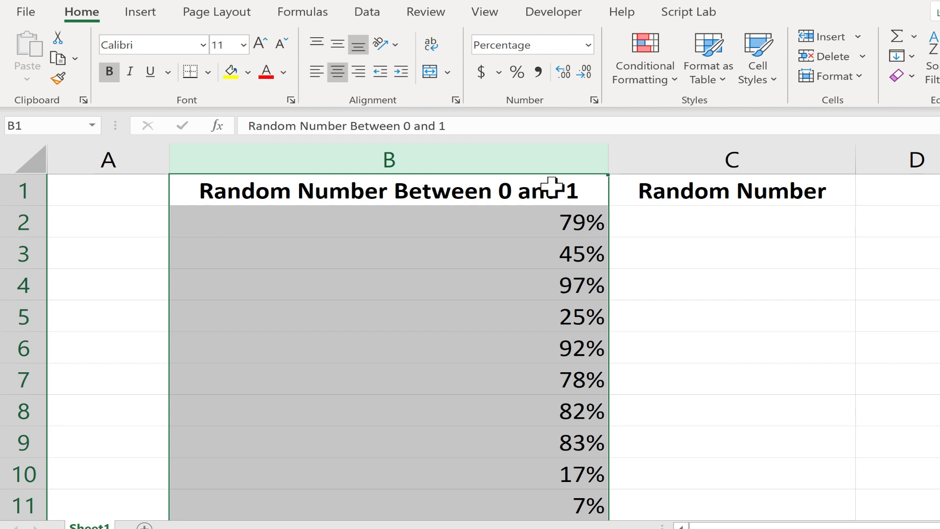
{"action": "mouse_move", "coordinate": [699, 219]}
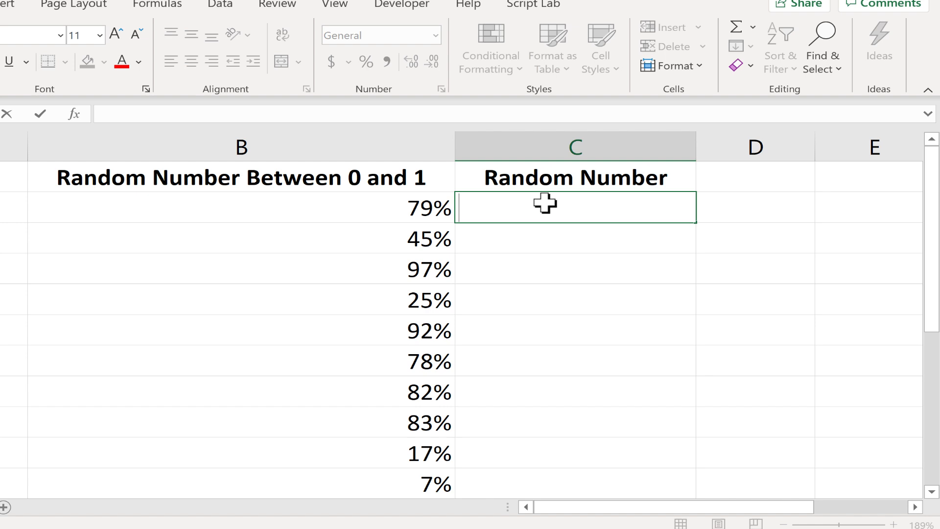
Enter =RANDBETWEEN(1,5000) in C2 under Random Number.
{"action": "type", "text": "=randbetween"}
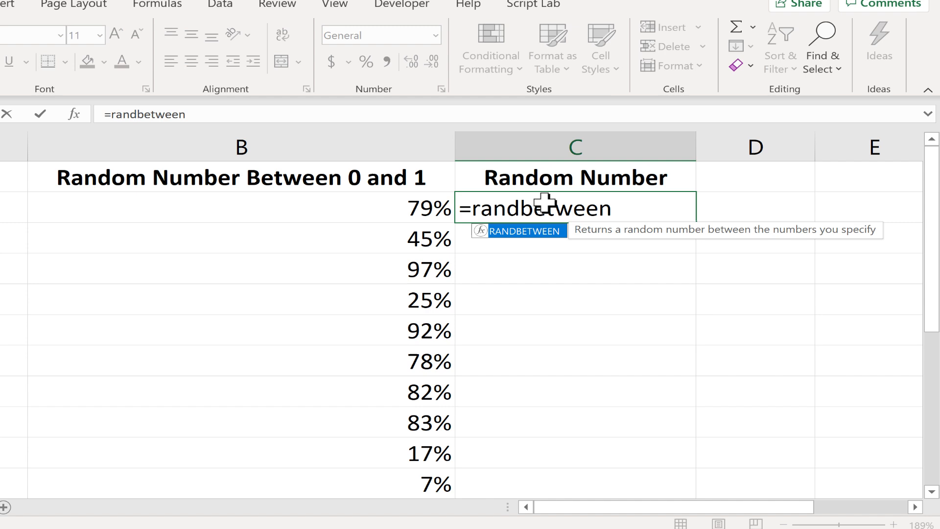
{"action": "type", "text": "("}
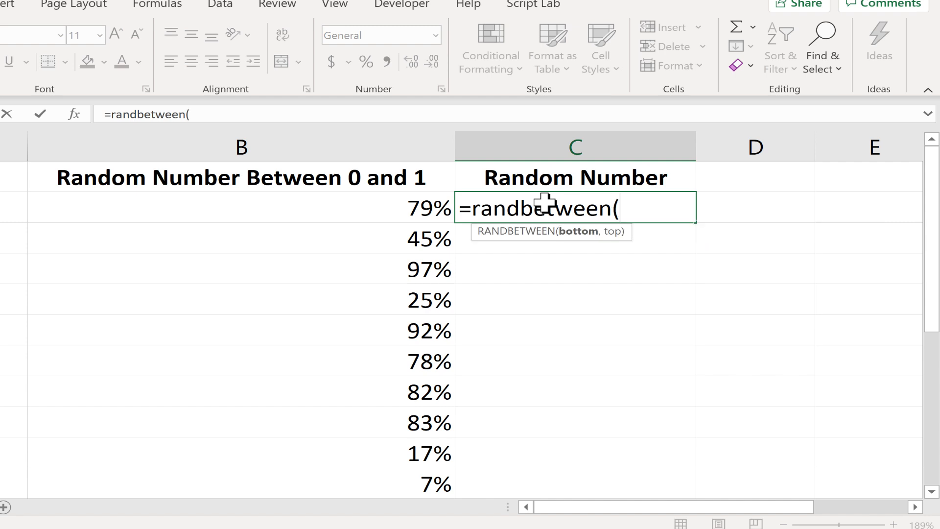
{"action": "type", "text": "1"}
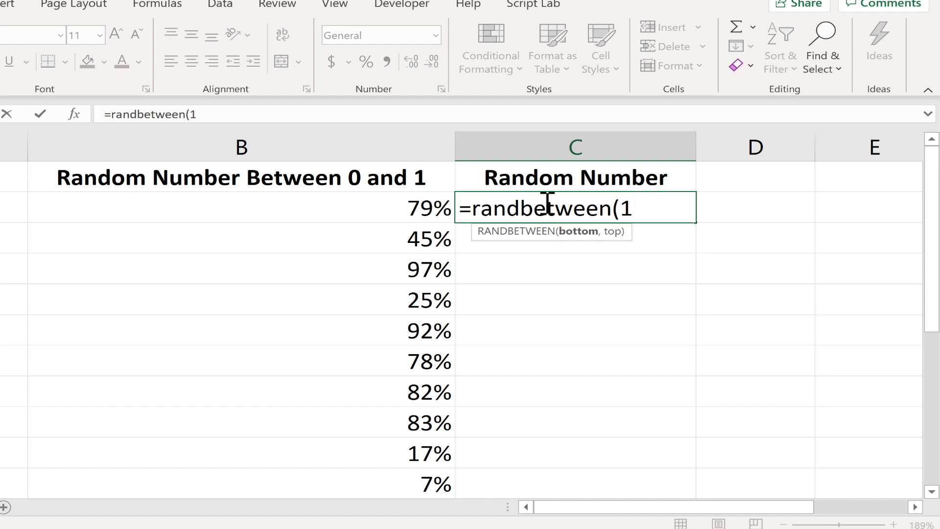
{"action": "type", "text": ","}
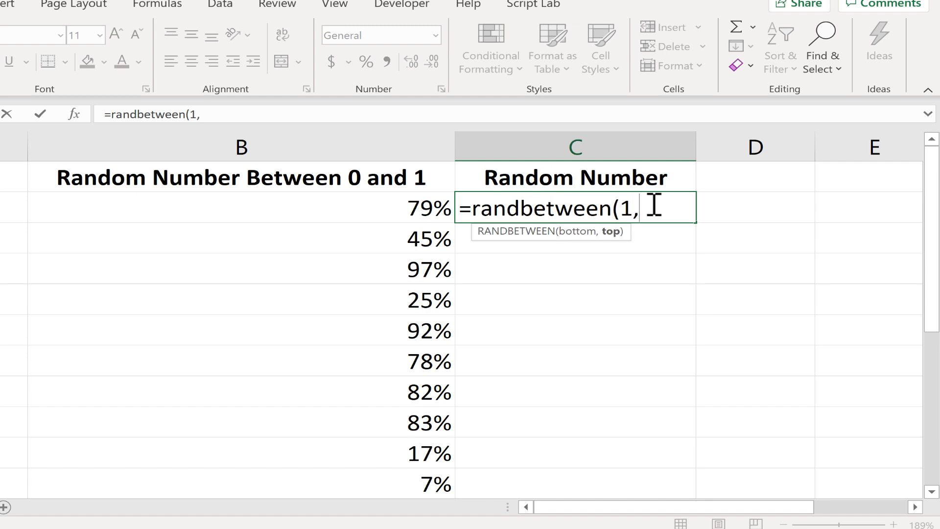
{"action": "type", "text": "5000"}
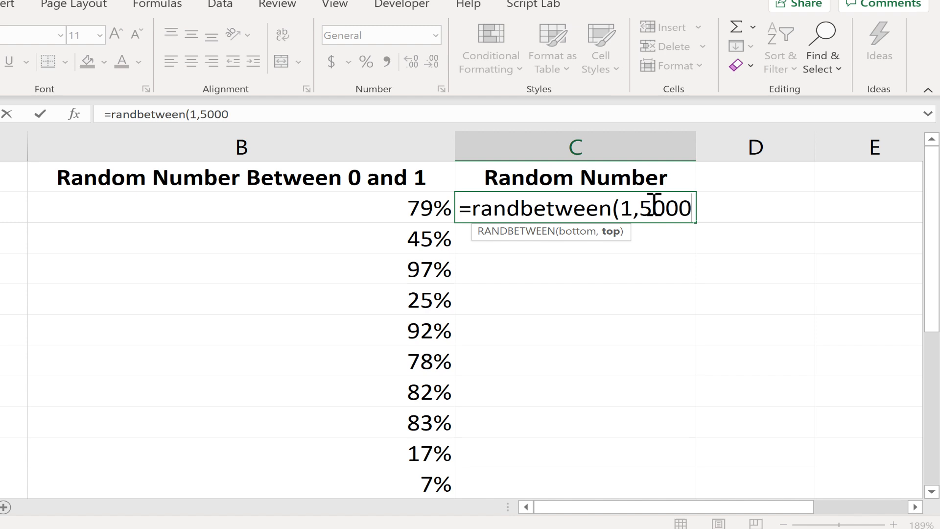
{"action": "type", "text": ")"}
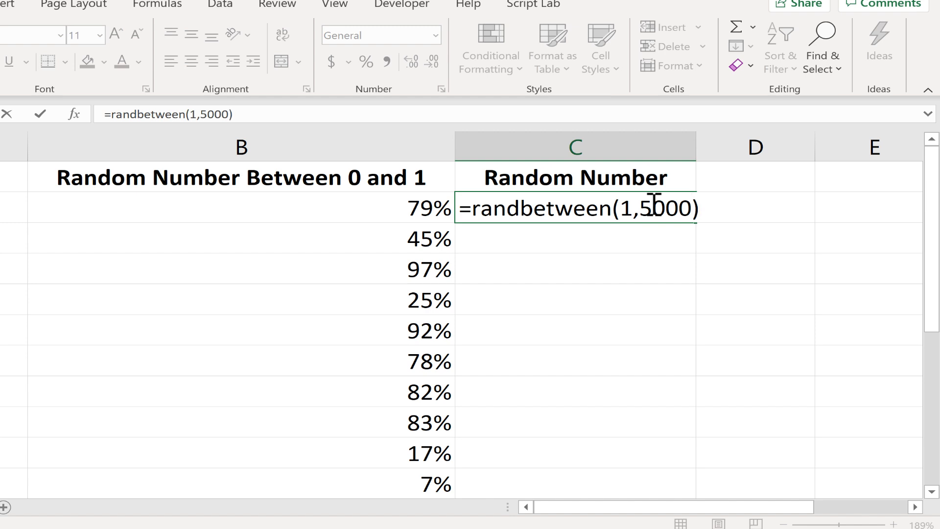
{"action": "key", "text": "Enter"}
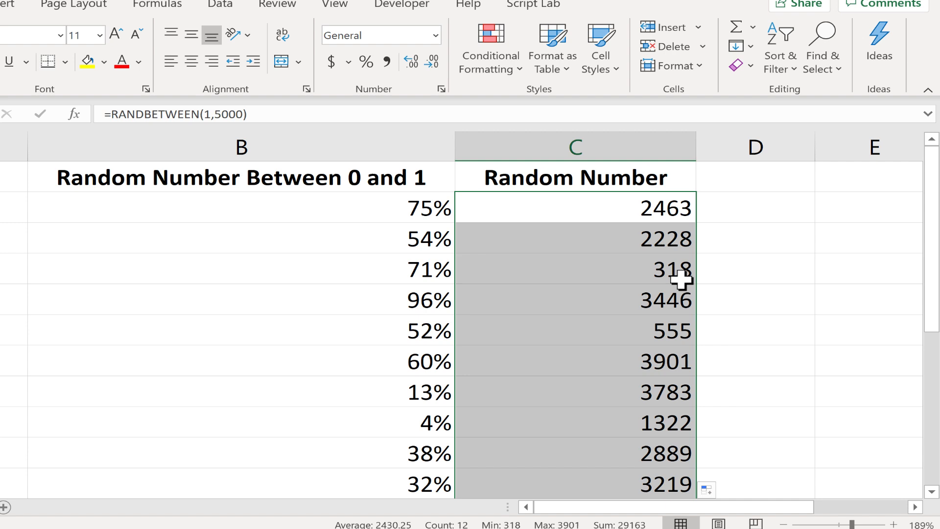
Scroll down the Random Number column of whole numbers.
{"action": "scroll", "scroll_direction": "down", "scroll_amount": 3}
{"action": "type", "text": "="}
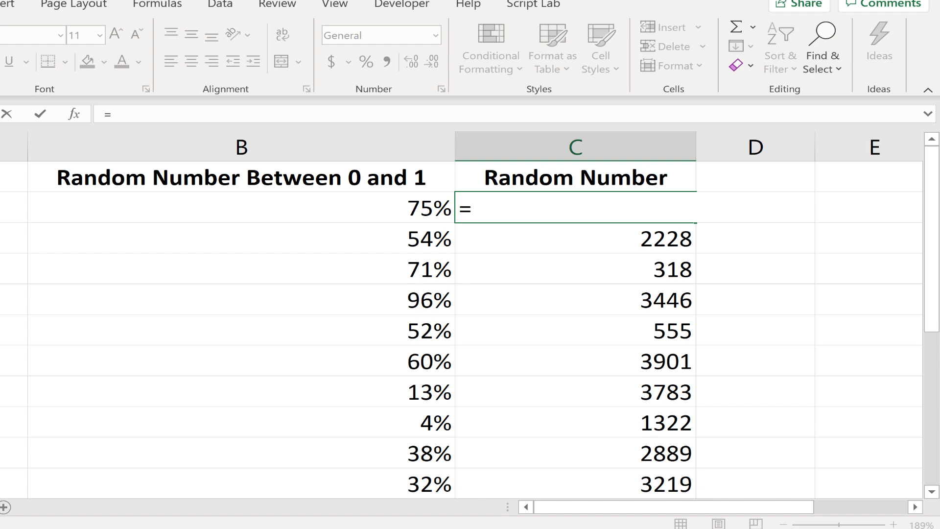
Re-enter the Random Number formula as =RANDBETWEEN(5,9).
{"action": "type", "text": "randbetween("}
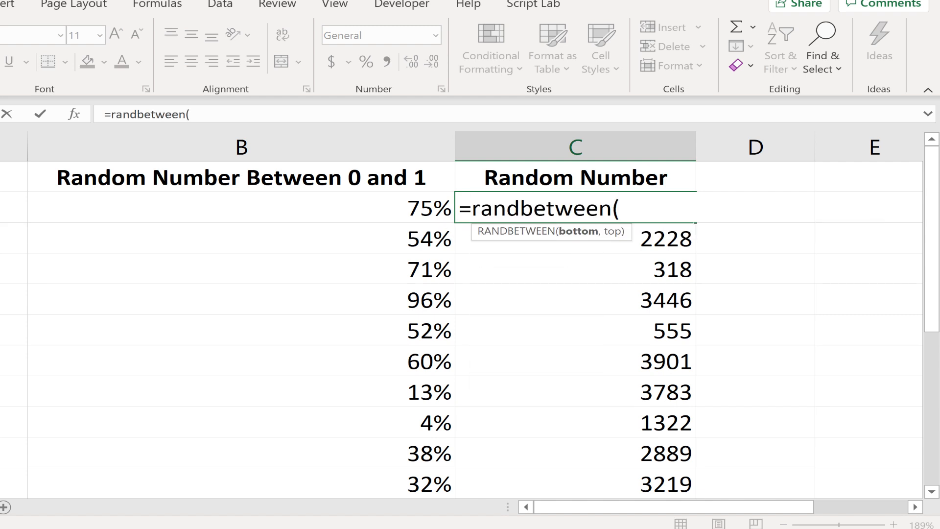
{"action": "type", "text": "5,9"}
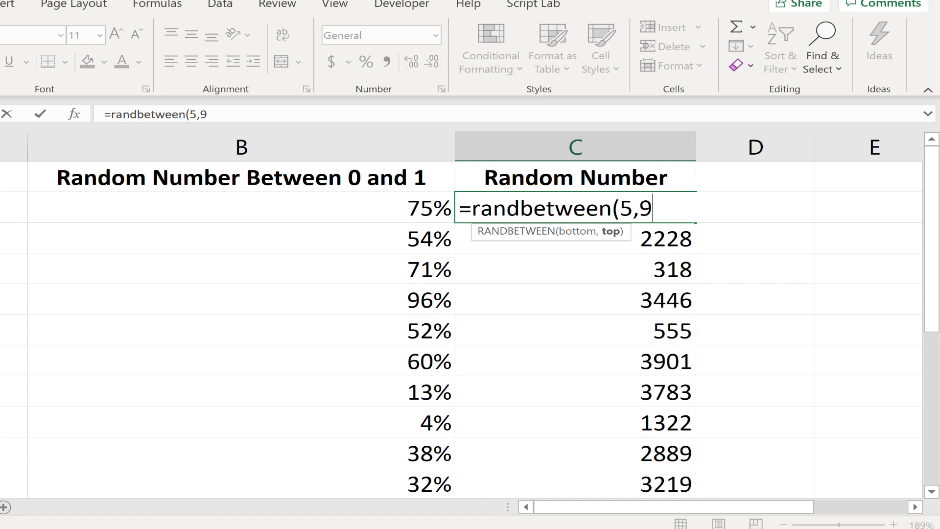
{"action": "type", "text": ")"}
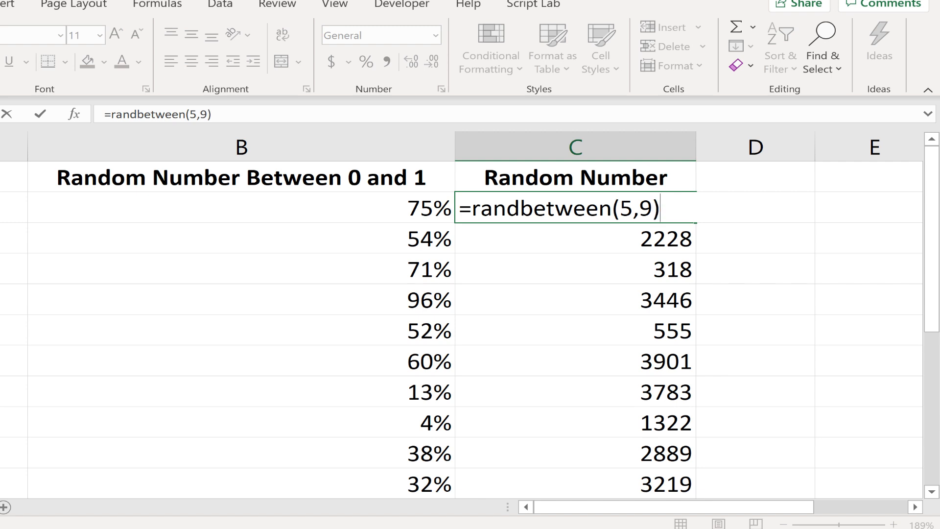
{"action": "key", "text": "Enter"}
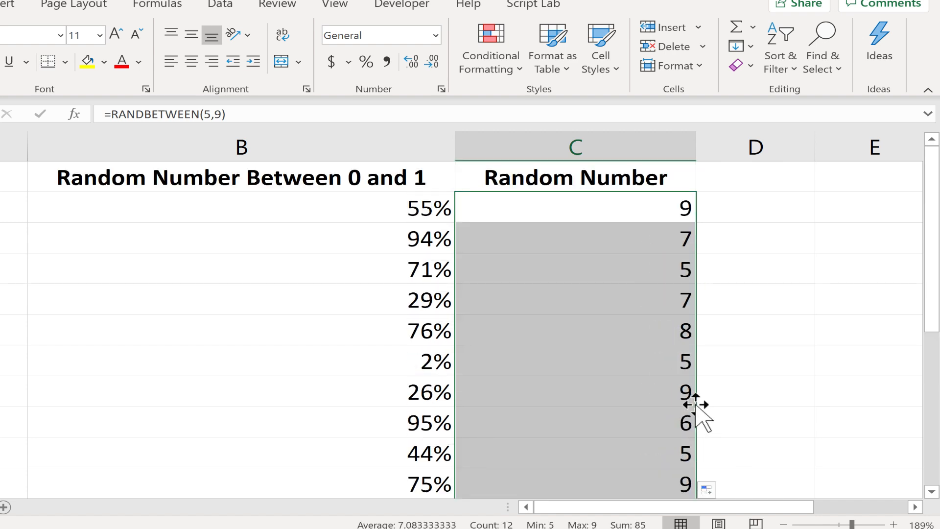
Select the 5–9 random numbers in C2:C13 and copy them.
{"action": "left_click", "coordinate": [754, 299]}
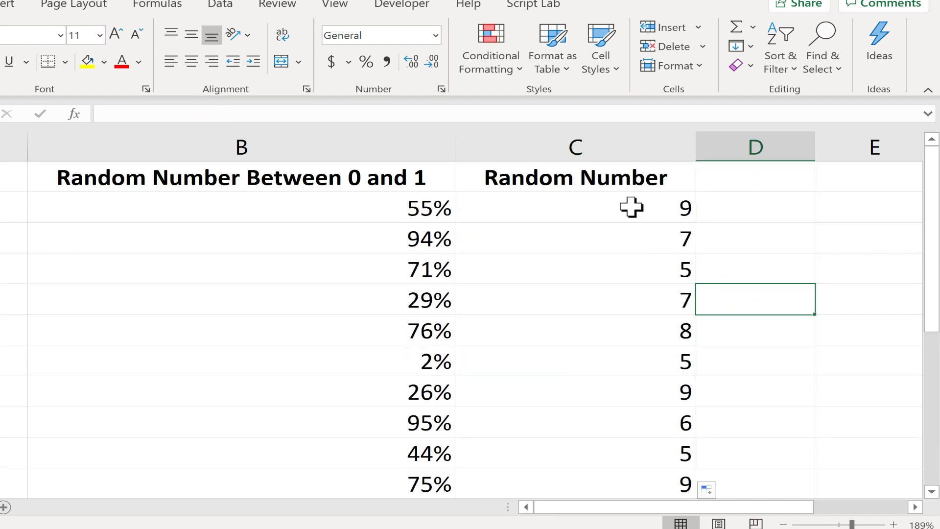
{"action": "left_click", "coordinate": [631, 208]}
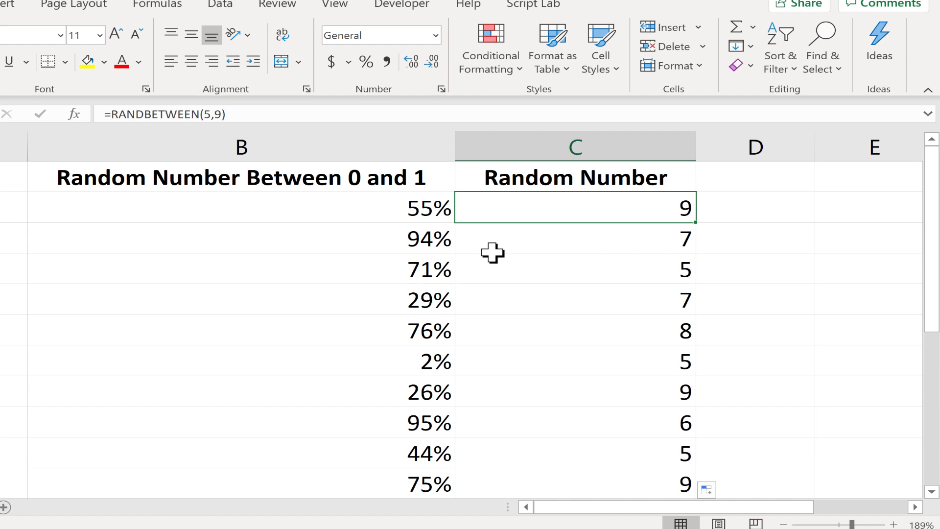
{"action": "mouse_move", "coordinate": [619, 229]}
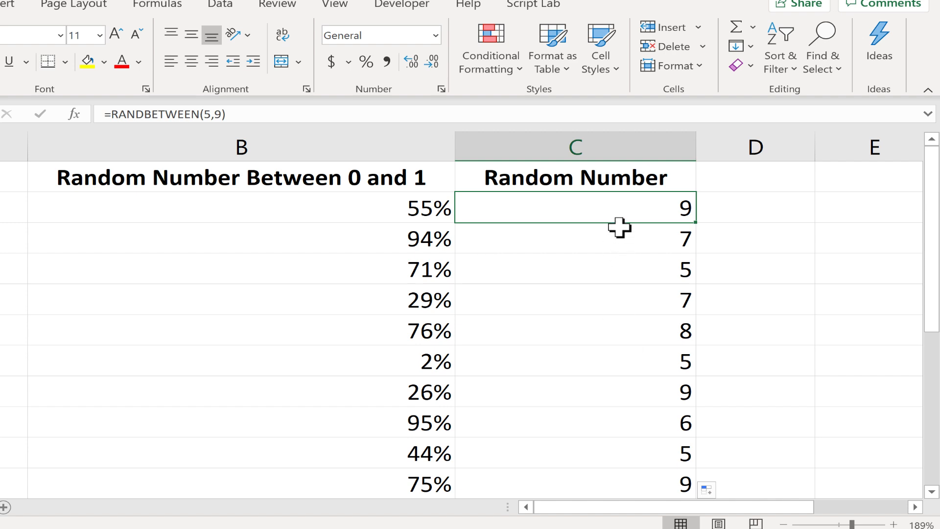
{"action": "mouse_move", "coordinate": [614, 234]}
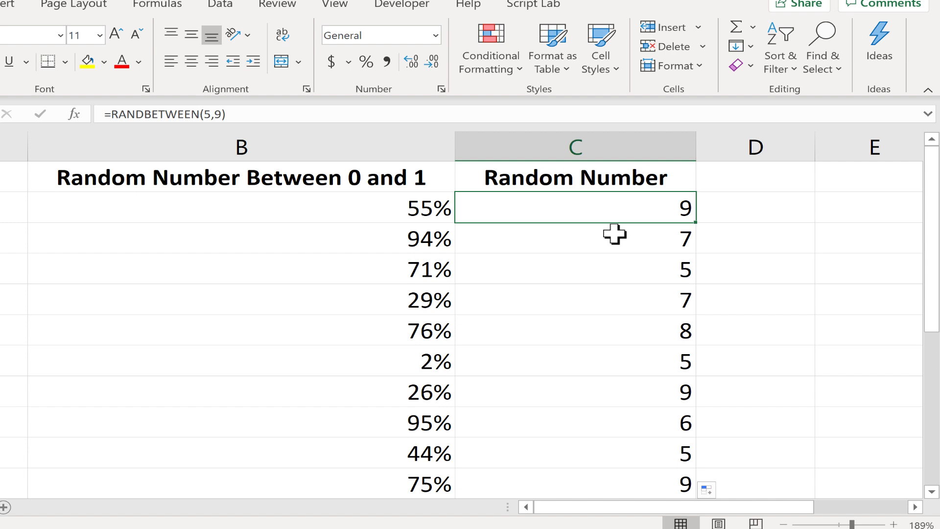
{"action": "left_click_drag", "start_coordinate": [574, 208], "coordinate": [574, 422]}
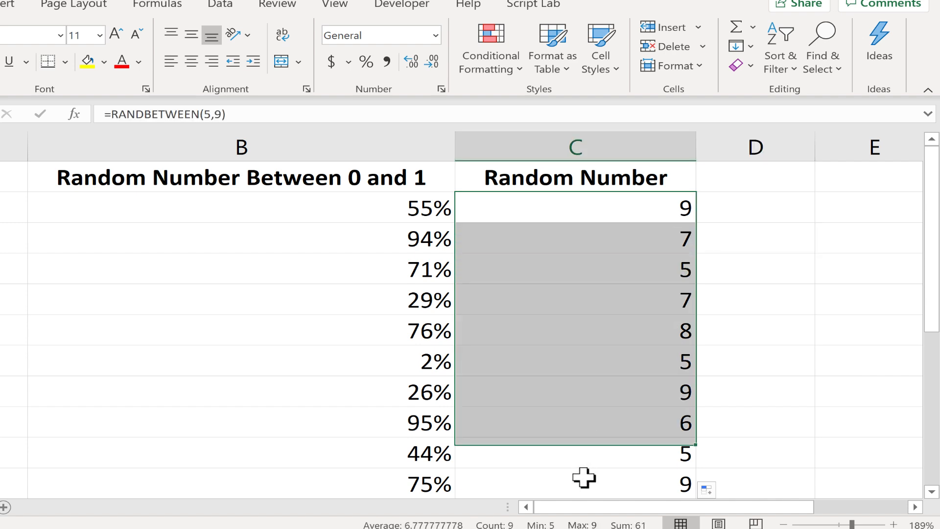
{"action": "scroll", "scroll_direction": "down", "scroll_amount": 3}
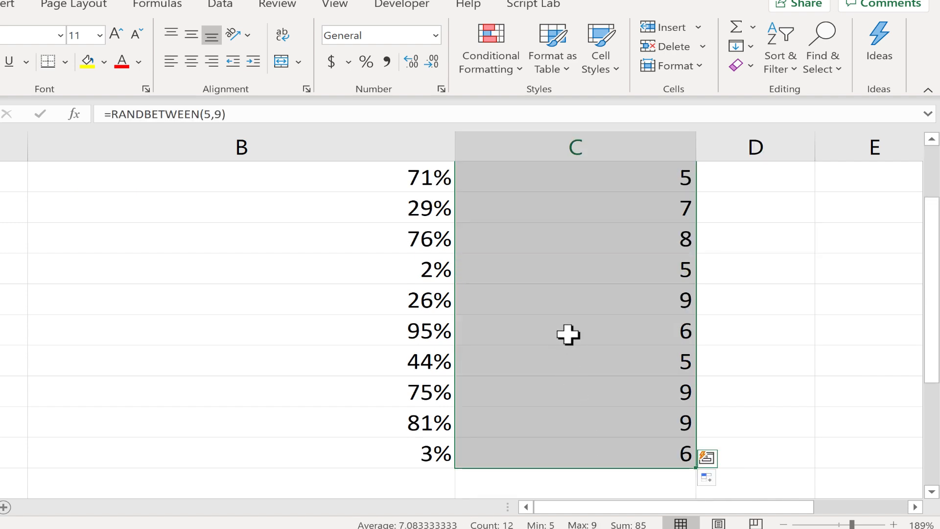
{"action": "scroll", "scroll_direction": "up", "scroll_amount": 3}
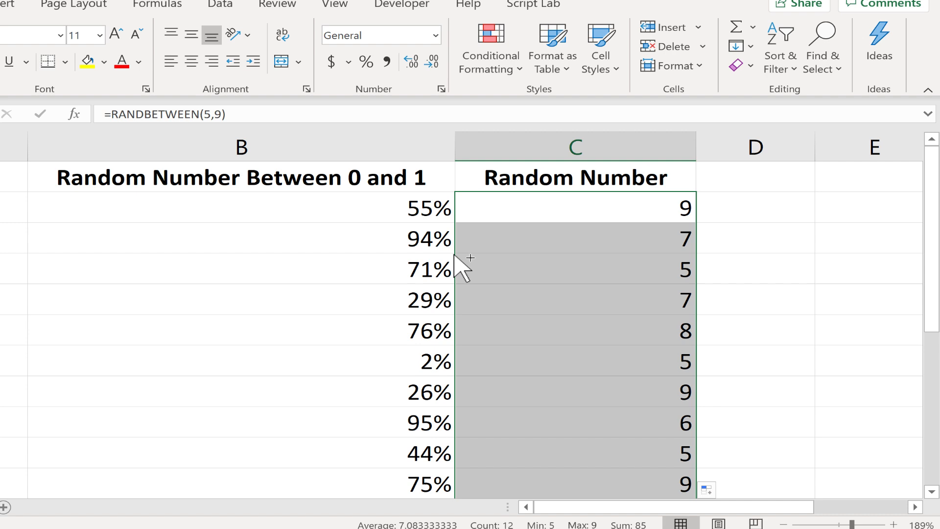
{"action": "key", "text": "ctrl+c"}
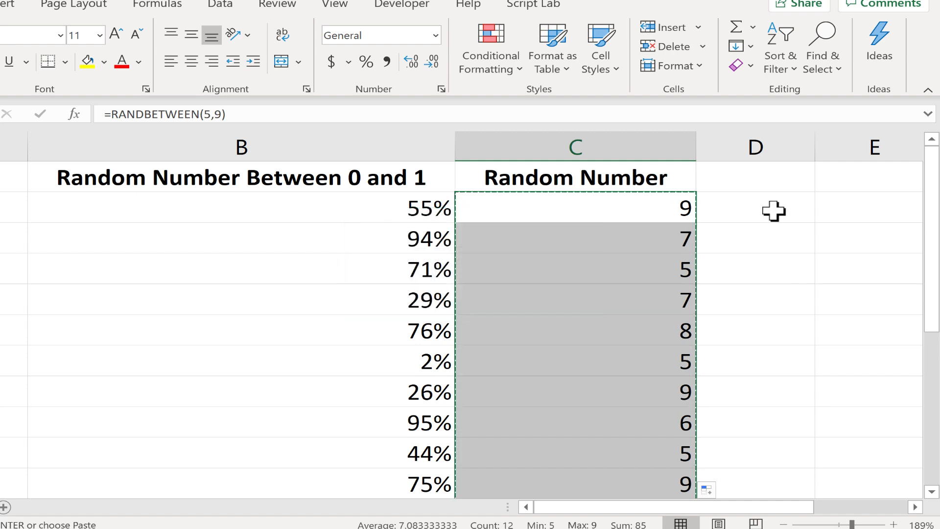
Paste the copied numbers into D2 as values only via Paste Special.
{"action": "left_click", "coordinate": [754, 206]}
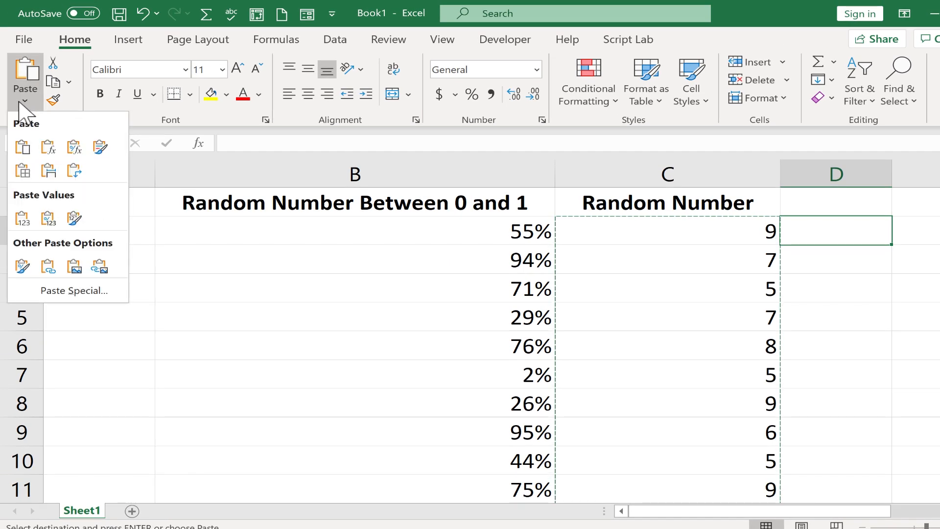
{"action": "mouse_move", "coordinate": [31, 250]}
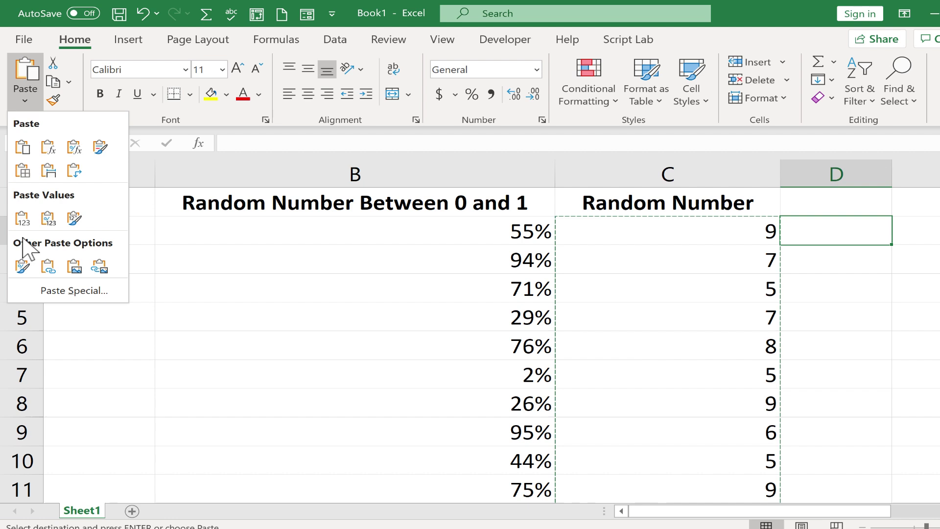
{"action": "left_click", "coordinate": [75, 290]}
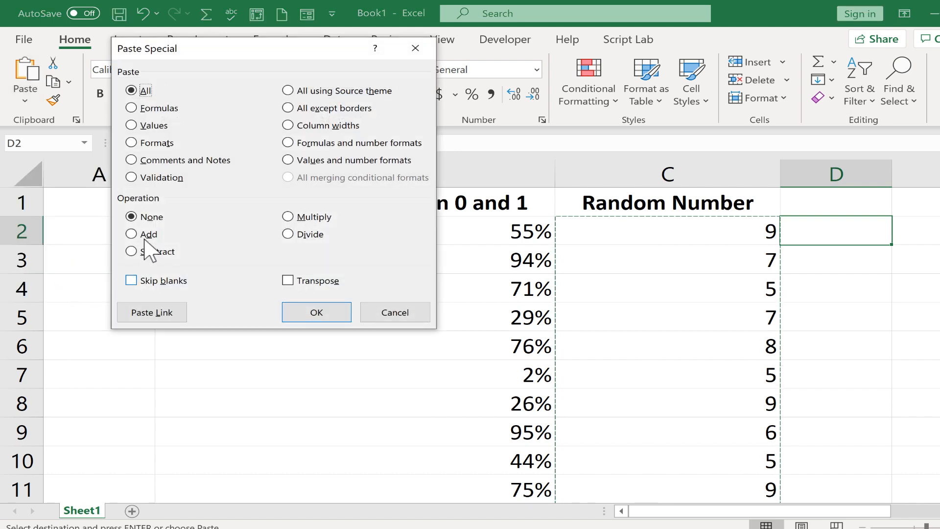
{"action": "left_click", "coordinate": [131, 126]}
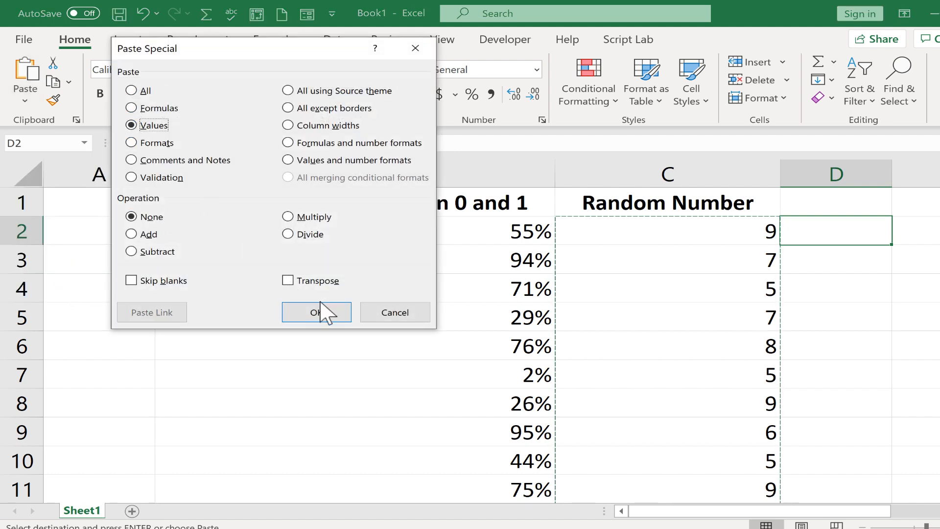
{"action": "left_click", "coordinate": [317, 312]}
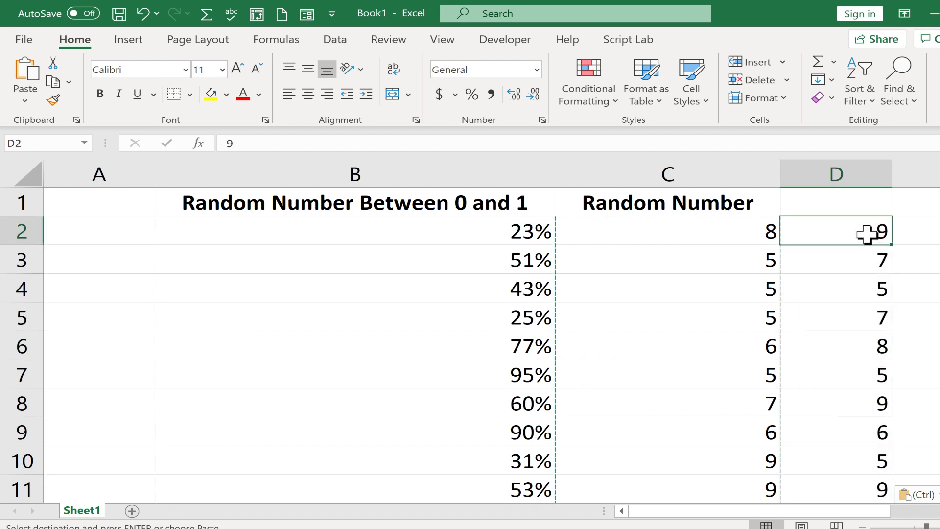
{"action": "mouse_move", "coordinate": [870, 251]}
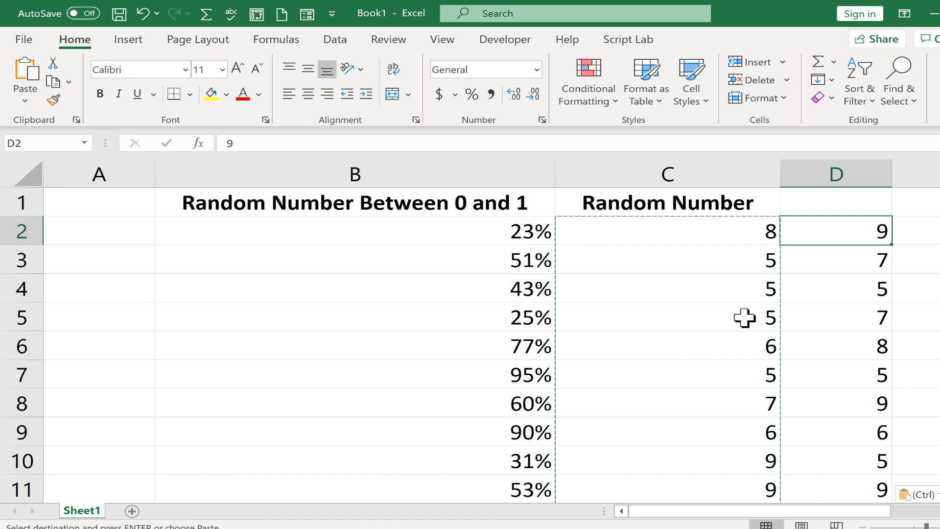
{"action": "left_click", "coordinate": [667, 232]}
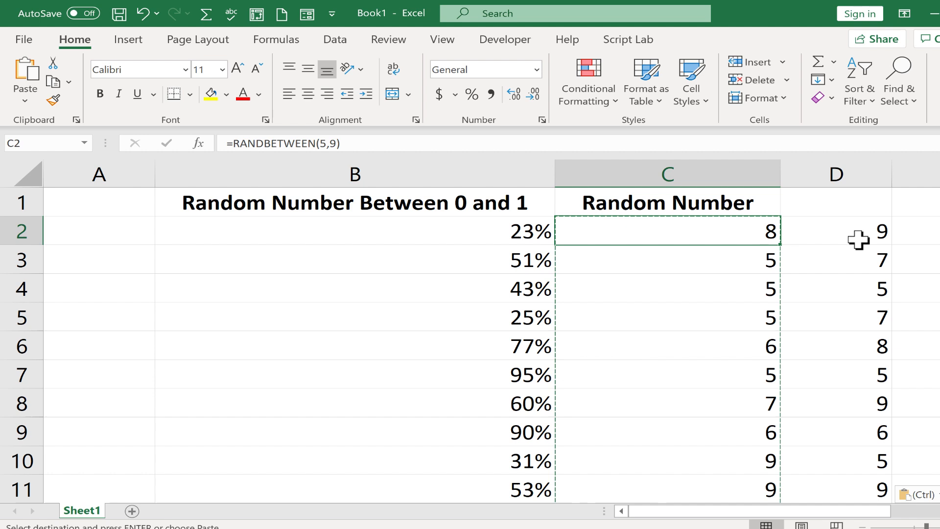
{"action": "left_click", "coordinate": [835, 231]}
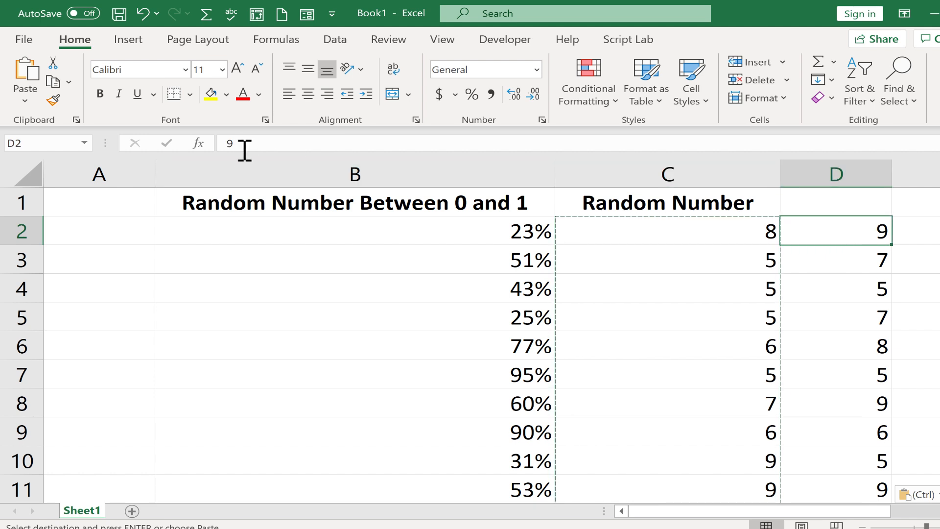
{"action": "mouse_move", "coordinate": [687, 238]}
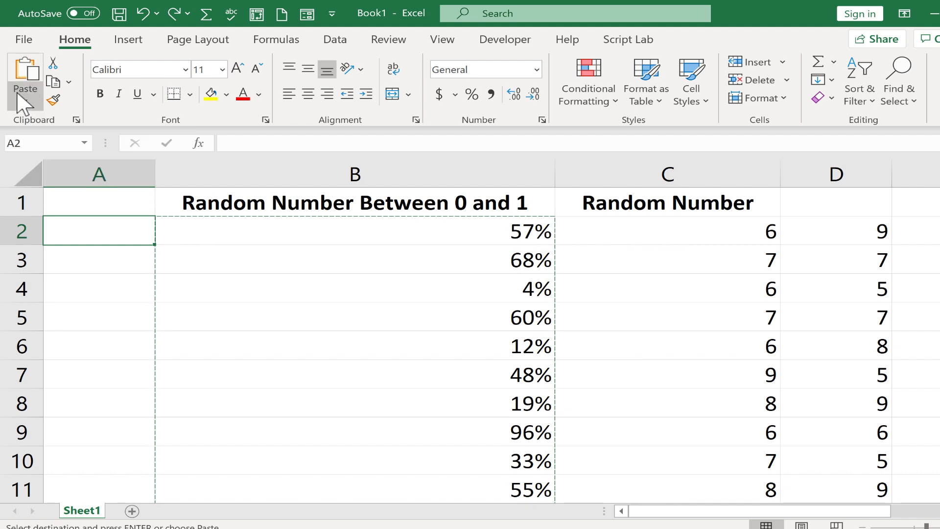
Paste column B's random numbers into column A as values only.
{"action": "left_click", "coordinate": [25, 102]}
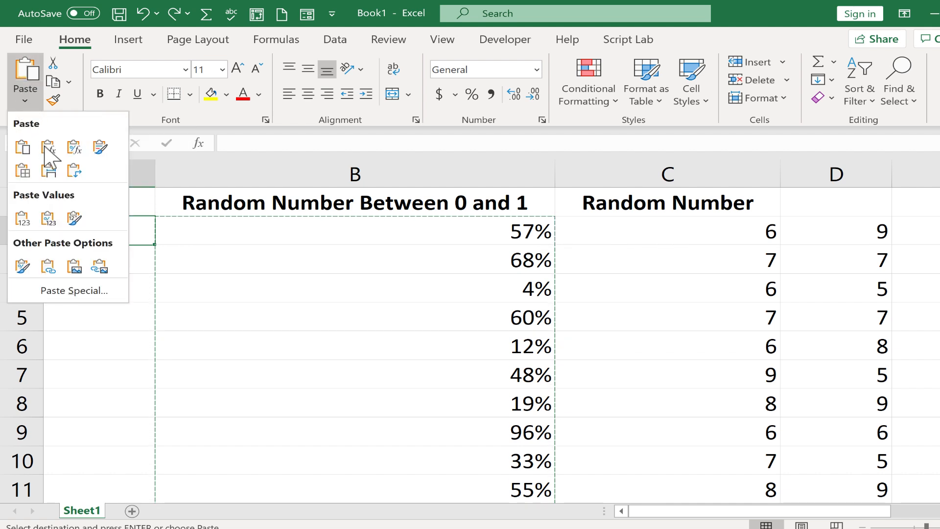
{"action": "left_click", "coordinate": [73, 290]}
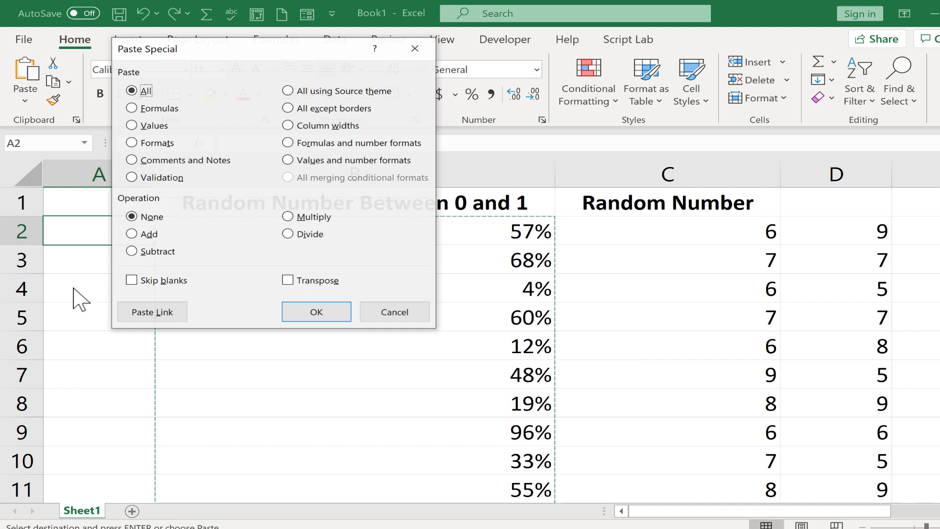
{"action": "left_click", "coordinate": [131, 125]}
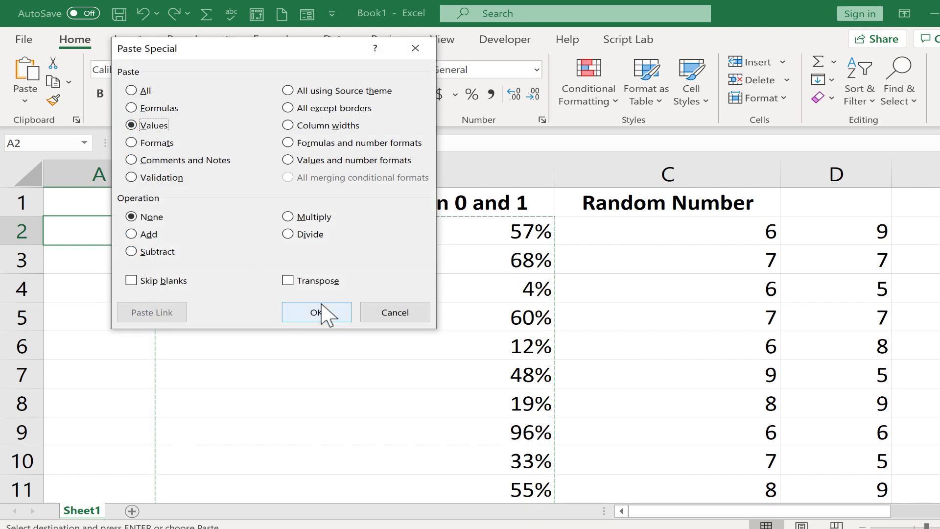
{"action": "left_click", "coordinate": [317, 312]}
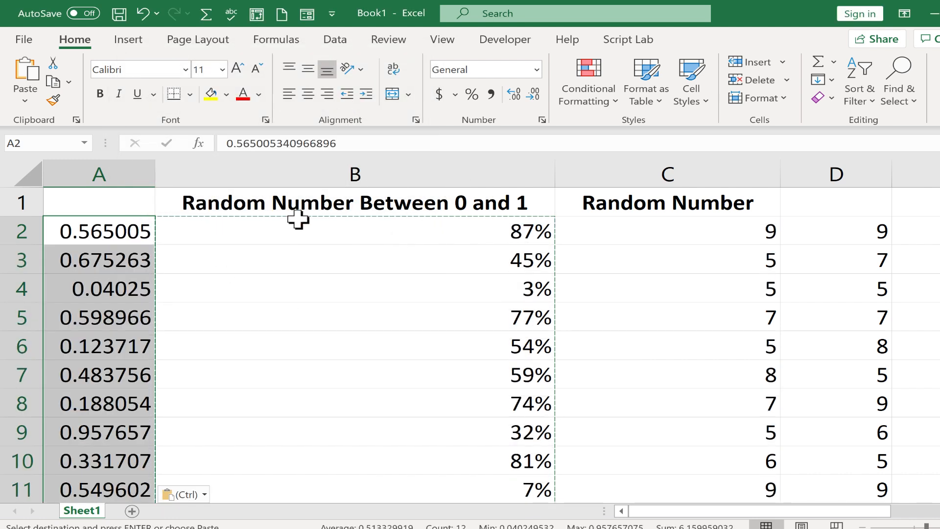
Format column A as percentages and copy the column B title.
{"action": "left_click", "coordinate": [98, 174]}
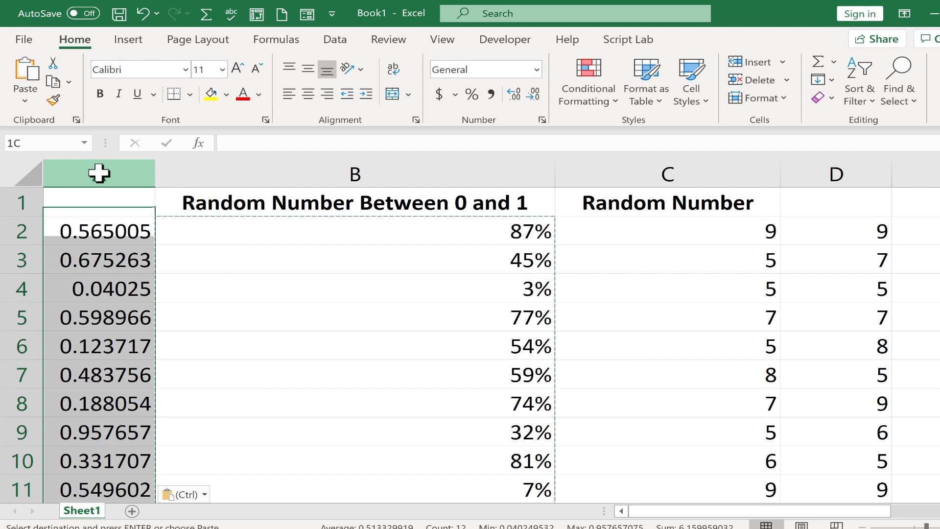
{"action": "left_click", "coordinate": [470, 94]}
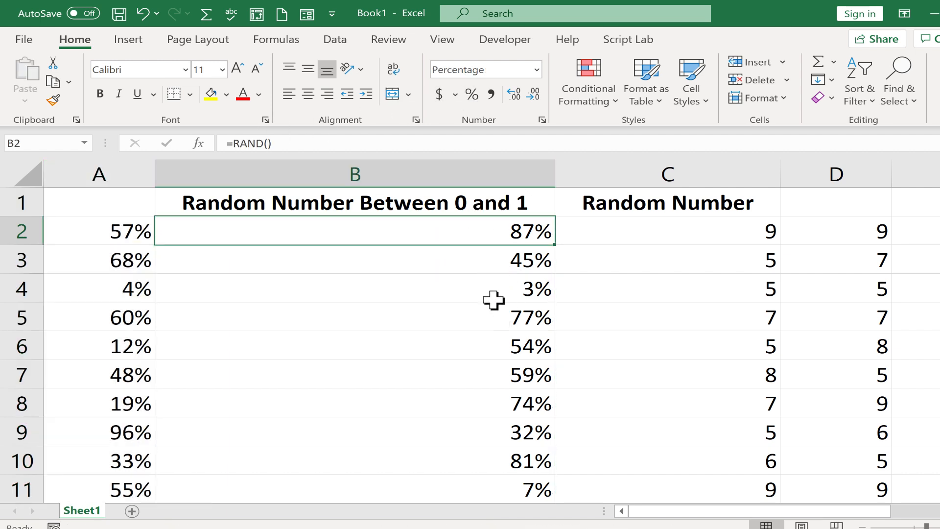
{"action": "mouse_move", "coordinate": [257, 143]}
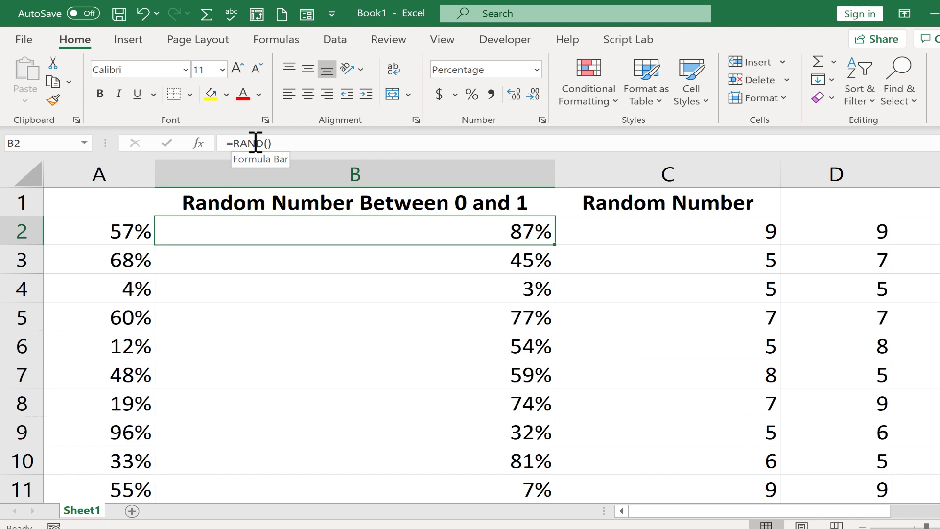
{"action": "left_click", "coordinate": [98, 231]}
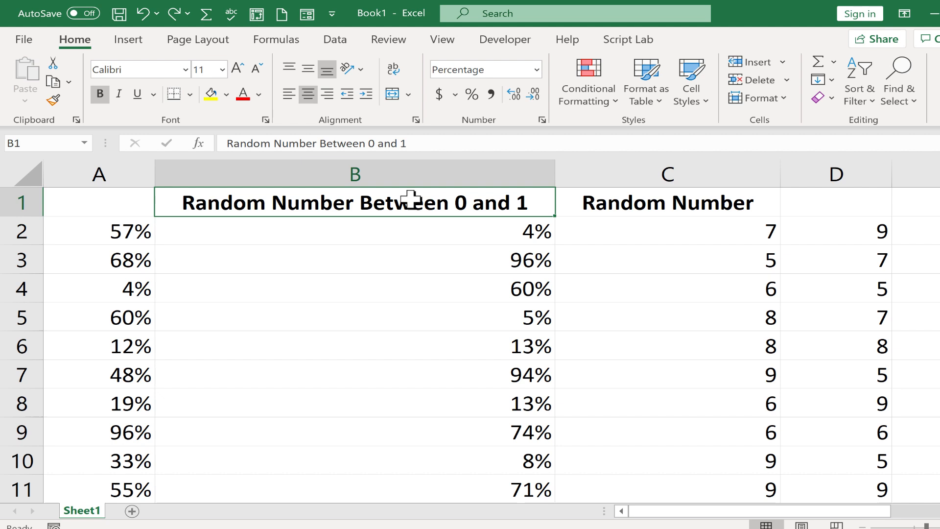
Paste the title into A1, delete the RAND and RANDBETWEEN columns, then subscribe to the channel.
{"action": "left_click", "coordinate": [99, 203]}
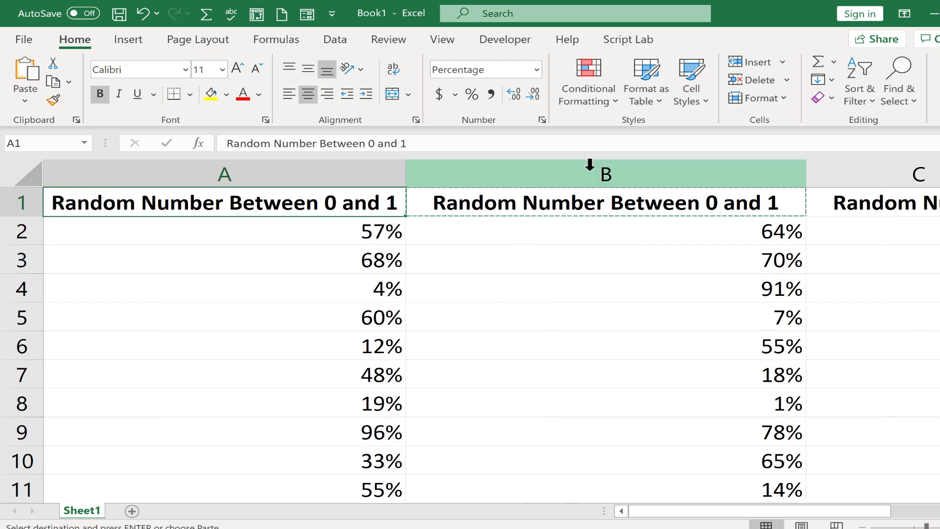
{"action": "right_click", "coordinate": [602, 174]}
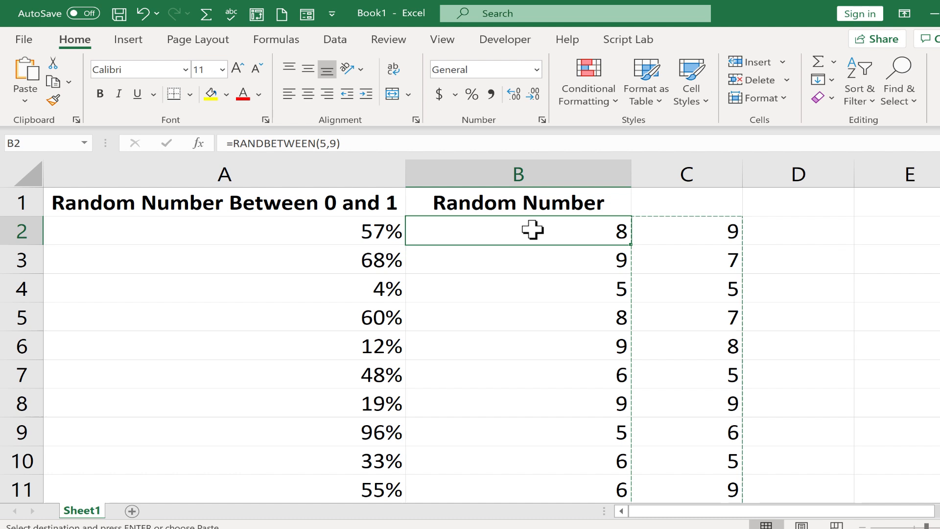
{"action": "right_click", "coordinate": [686, 174]}
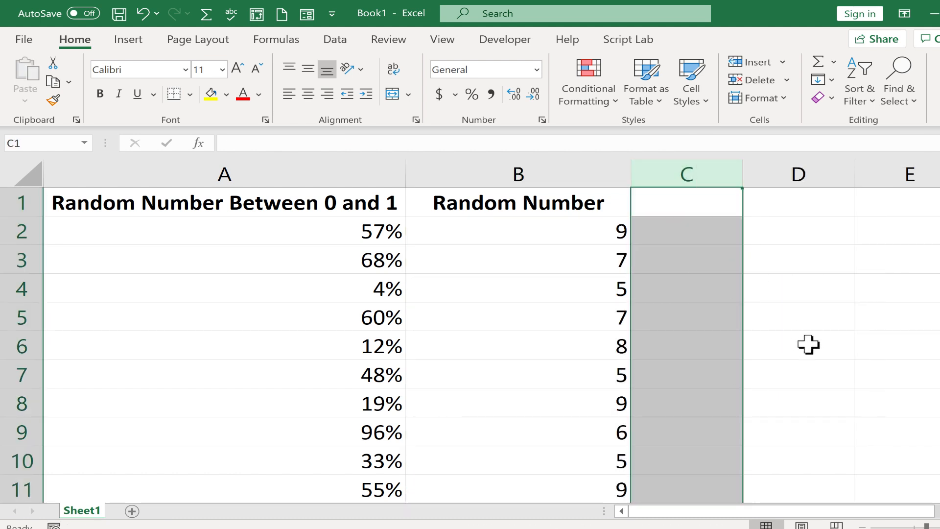
{"action": "left_click", "coordinate": [808, 343]}
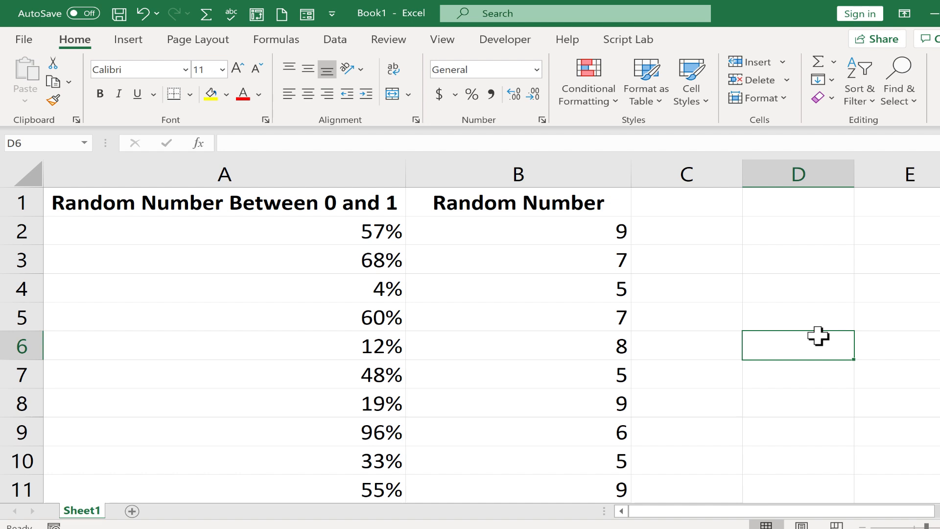
{"action": "mouse_move", "coordinate": [581, 233]}
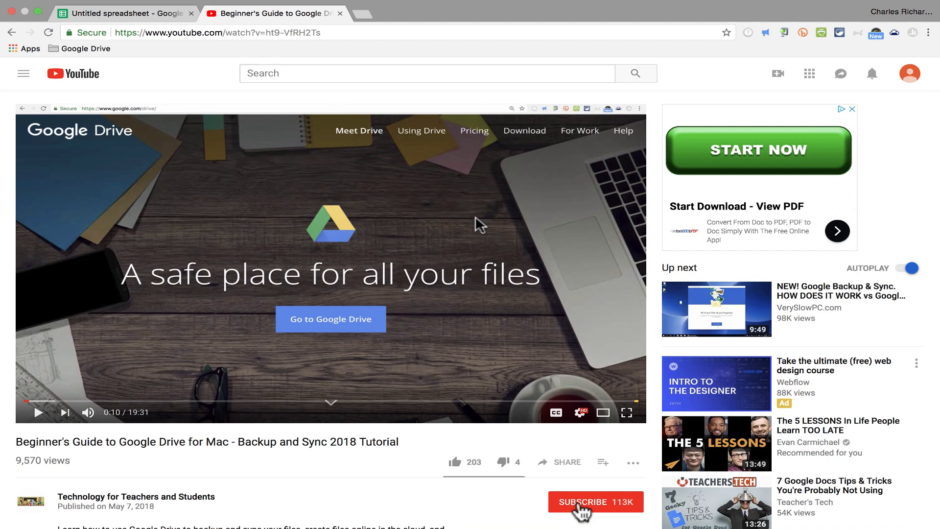
{"action": "left_click", "coordinate": [583, 502]}
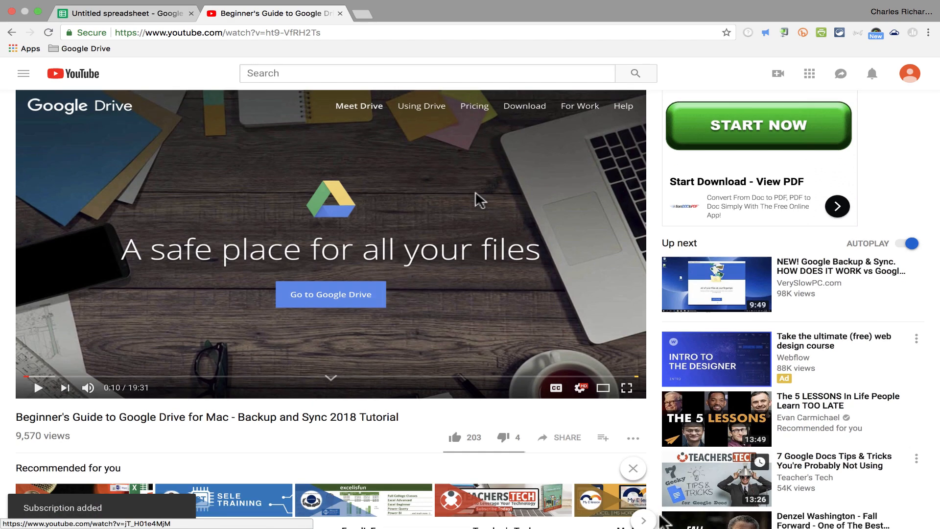